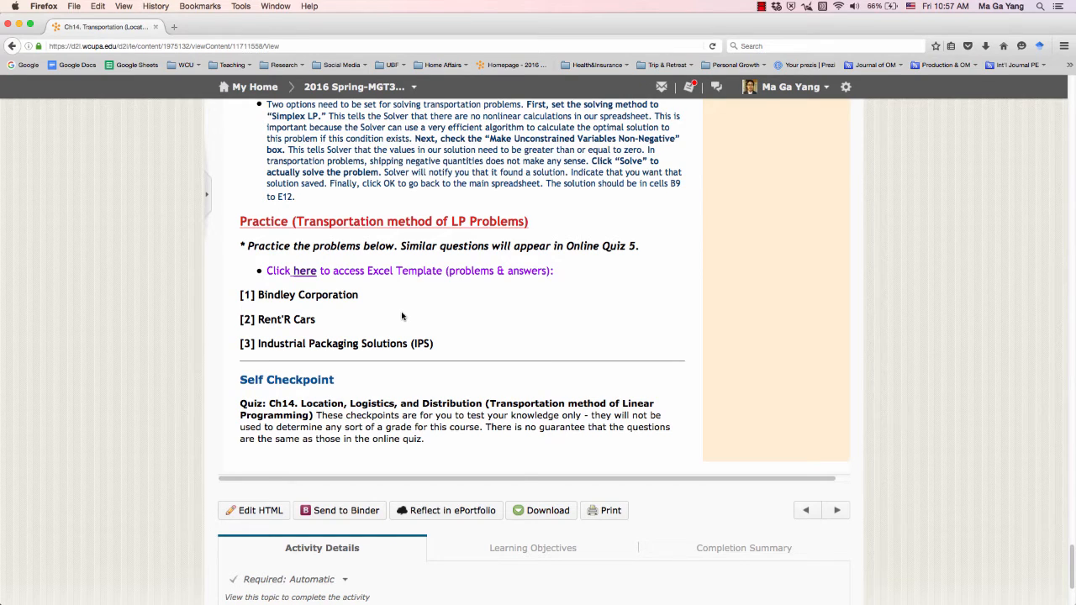
mouse_move(212, 218)
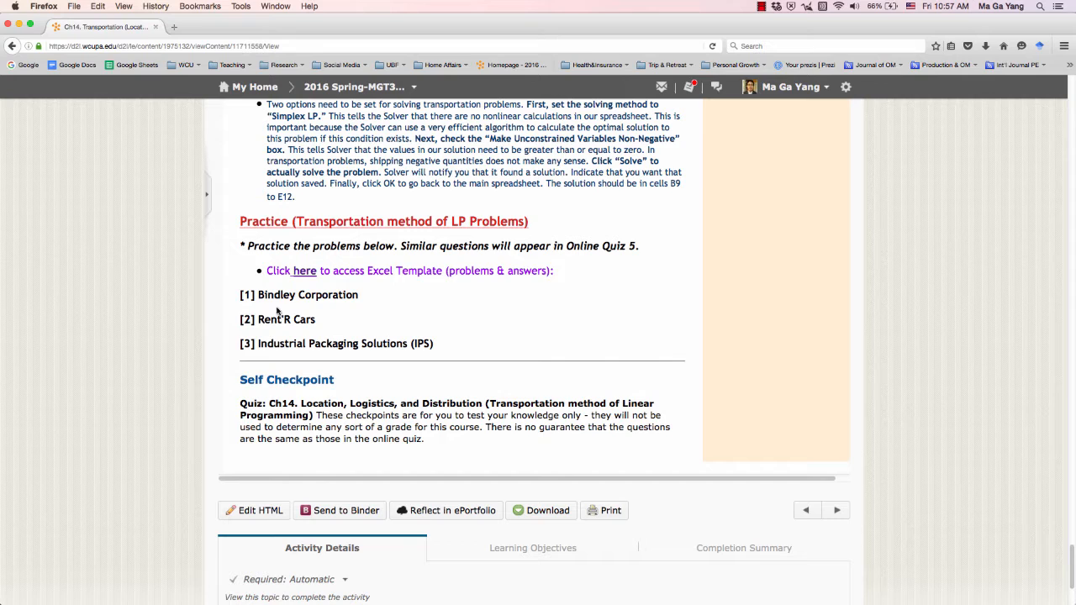
mouse_move(305, 333)
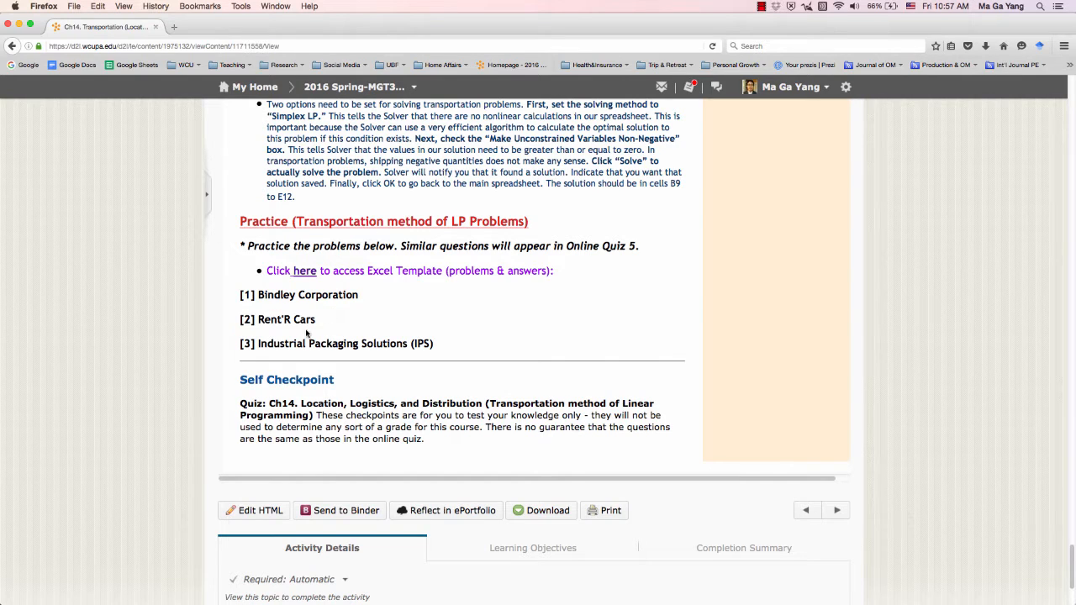
mouse_move(269, 360)
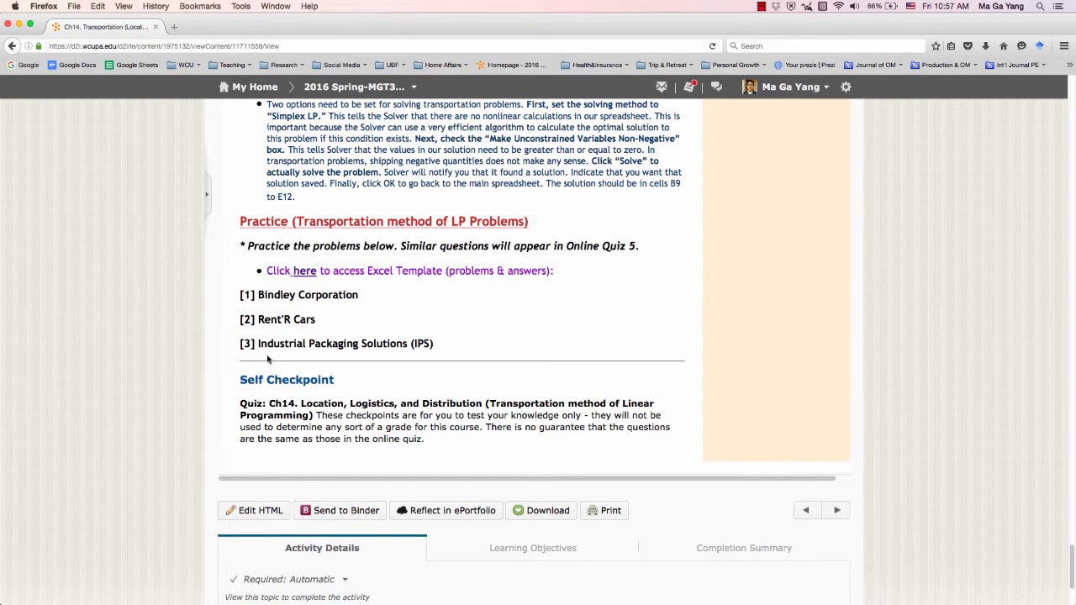
mouse_move(363, 365)
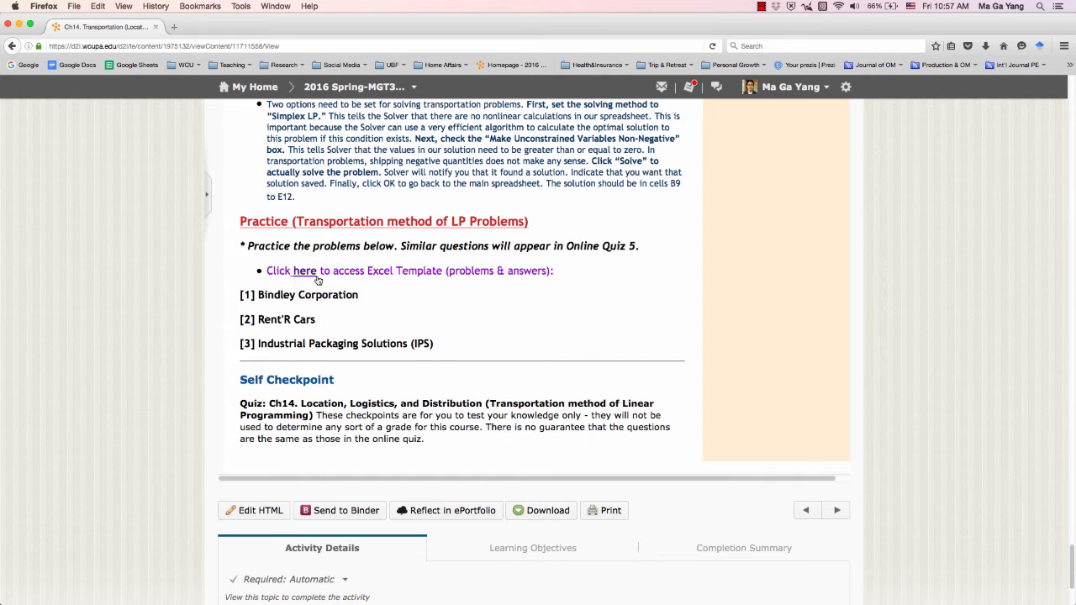
Step: Open the Excel practice template containing the Rent'R Cars sheet
click(293, 269)
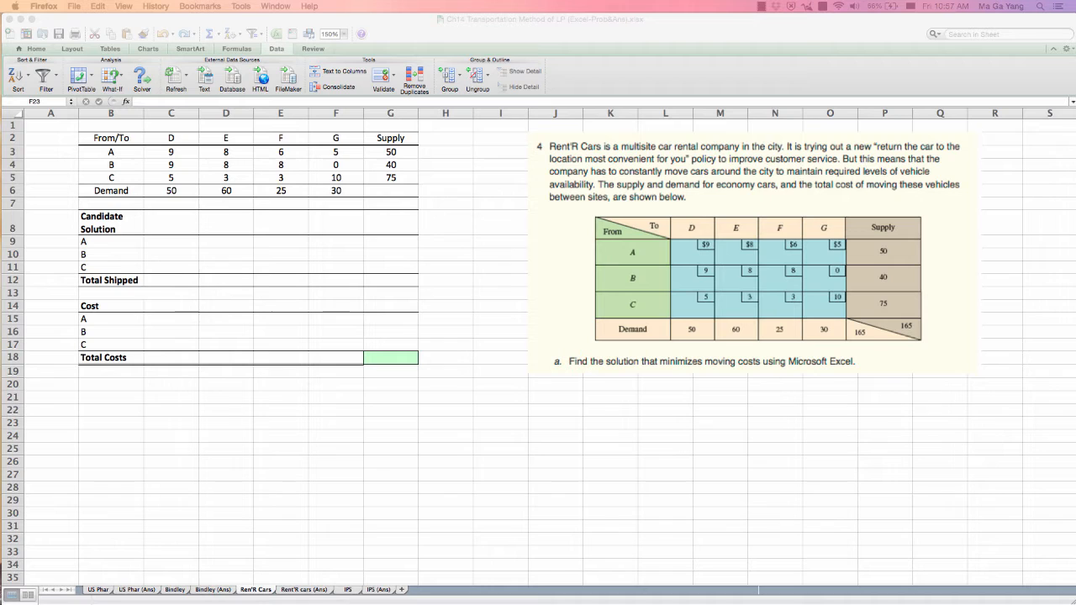
mouse_move(232, 484)
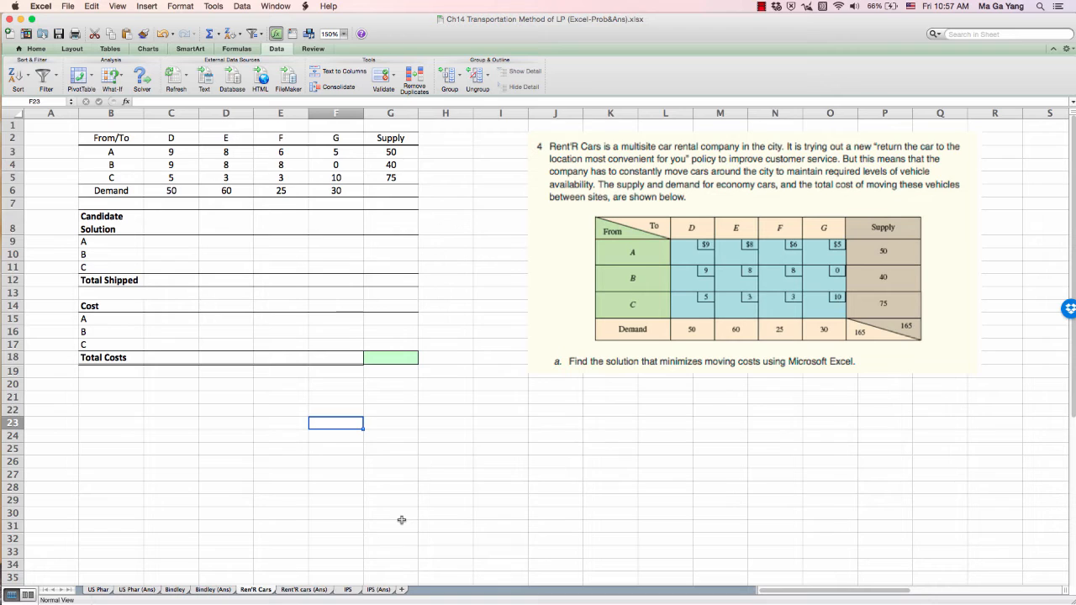
mouse_move(709, 188)
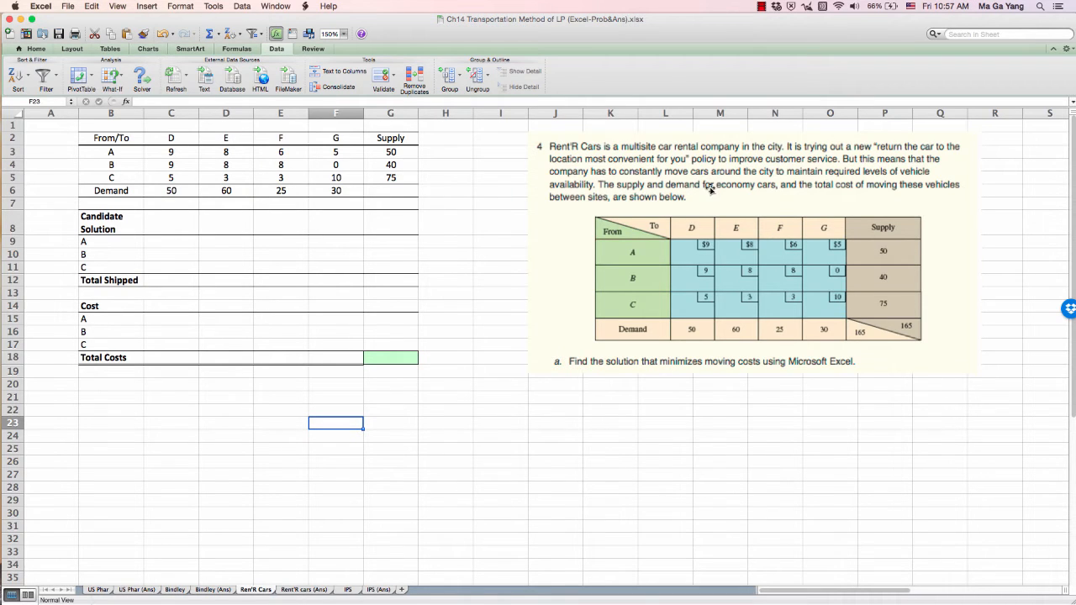
mouse_move(669, 158)
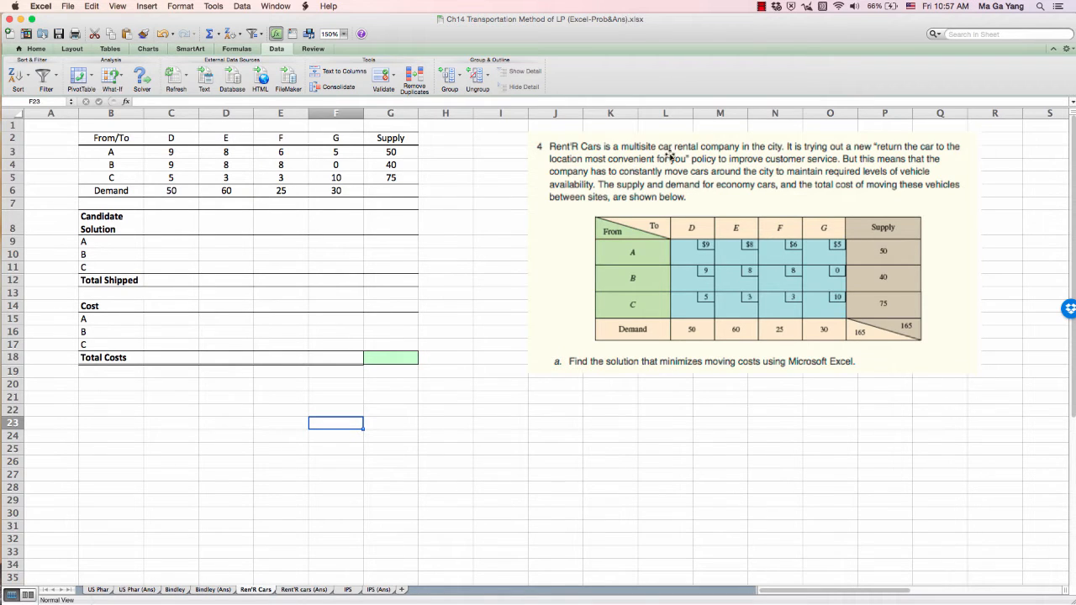
mouse_move(738, 184)
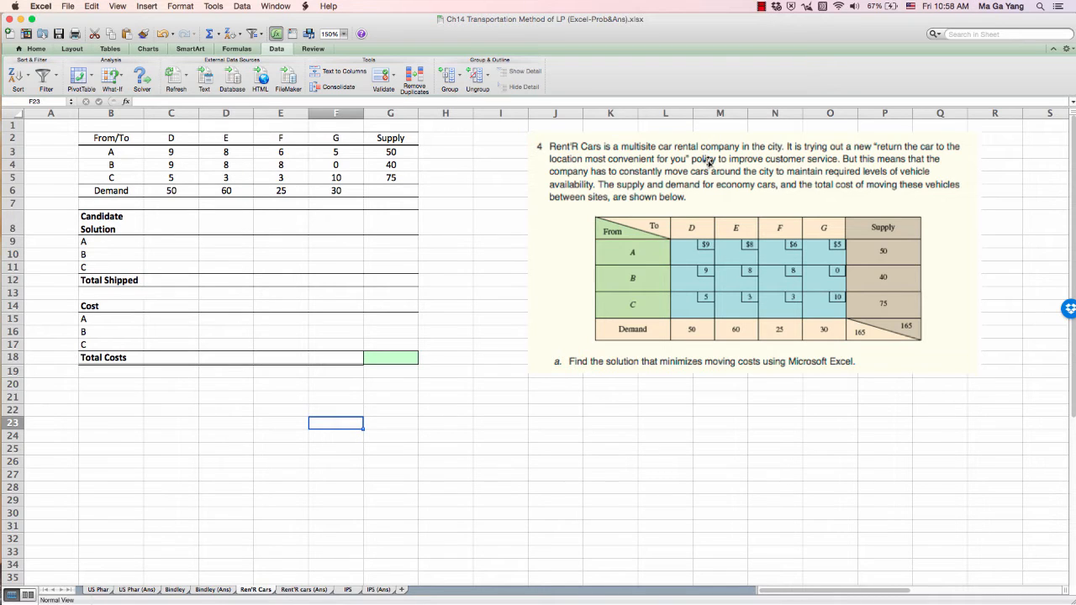
mouse_move(662, 166)
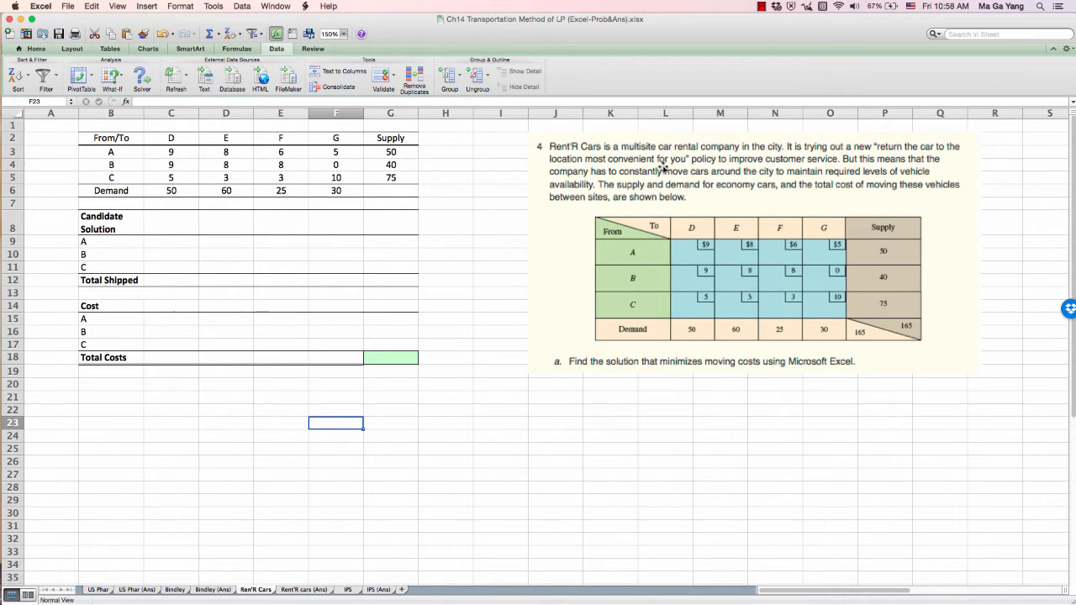
mouse_move(666, 177)
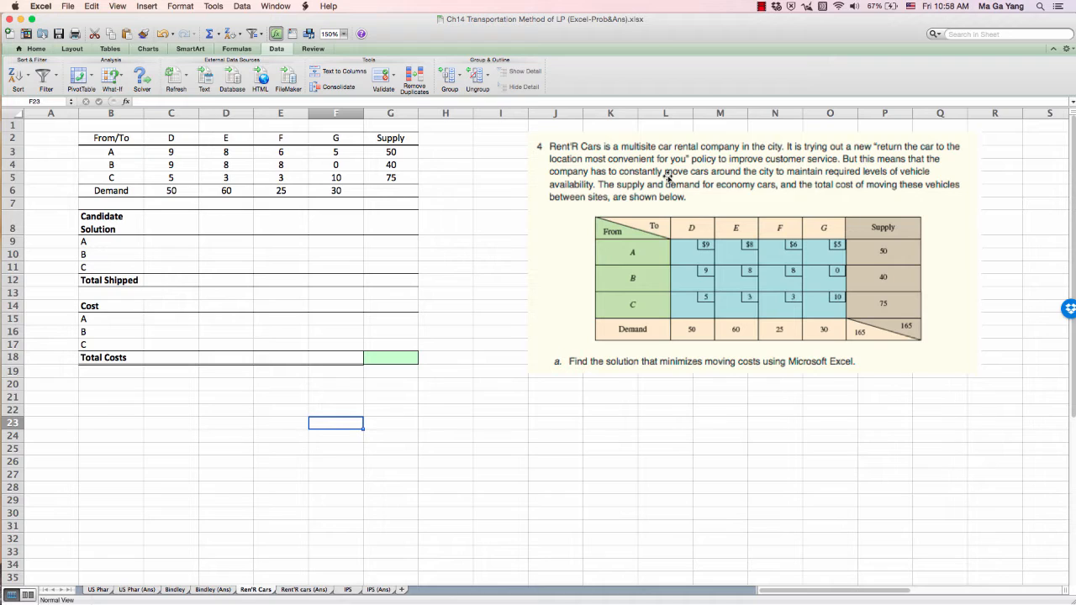
mouse_move(908, 176)
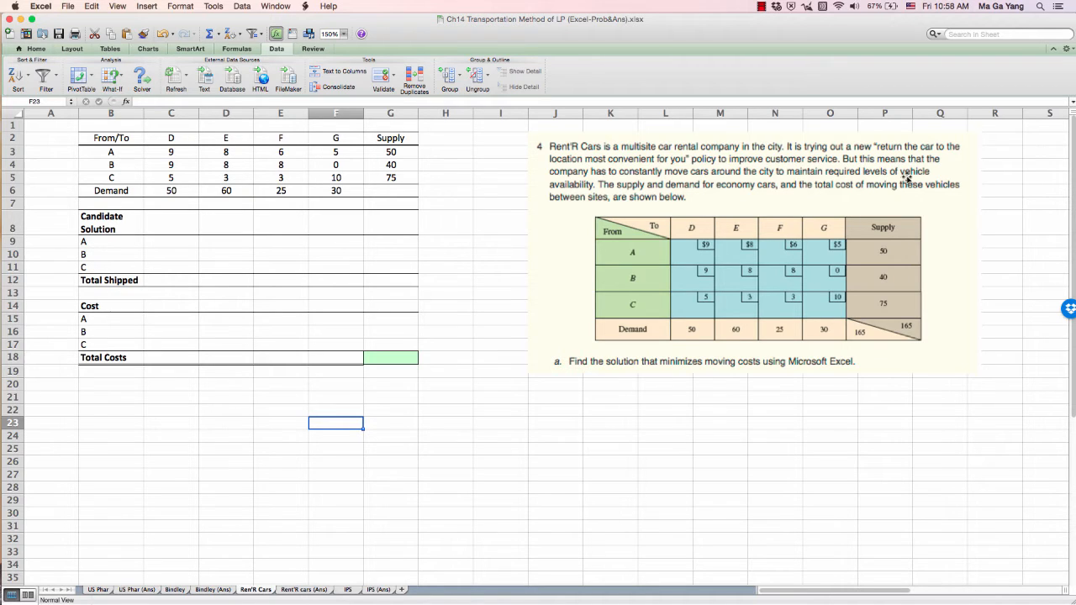
mouse_move(541, 188)
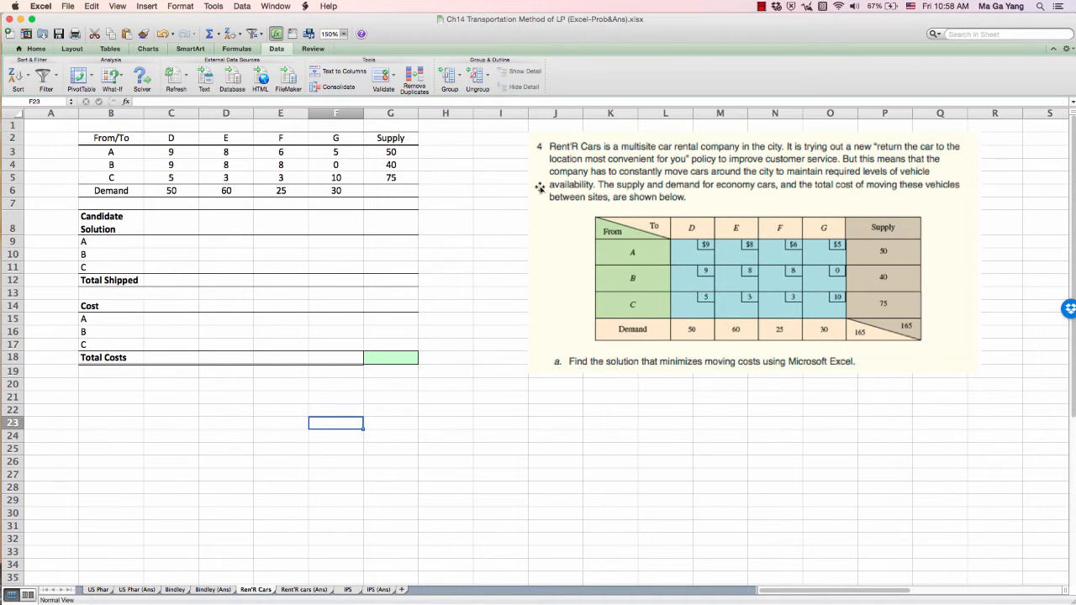
mouse_move(580, 200)
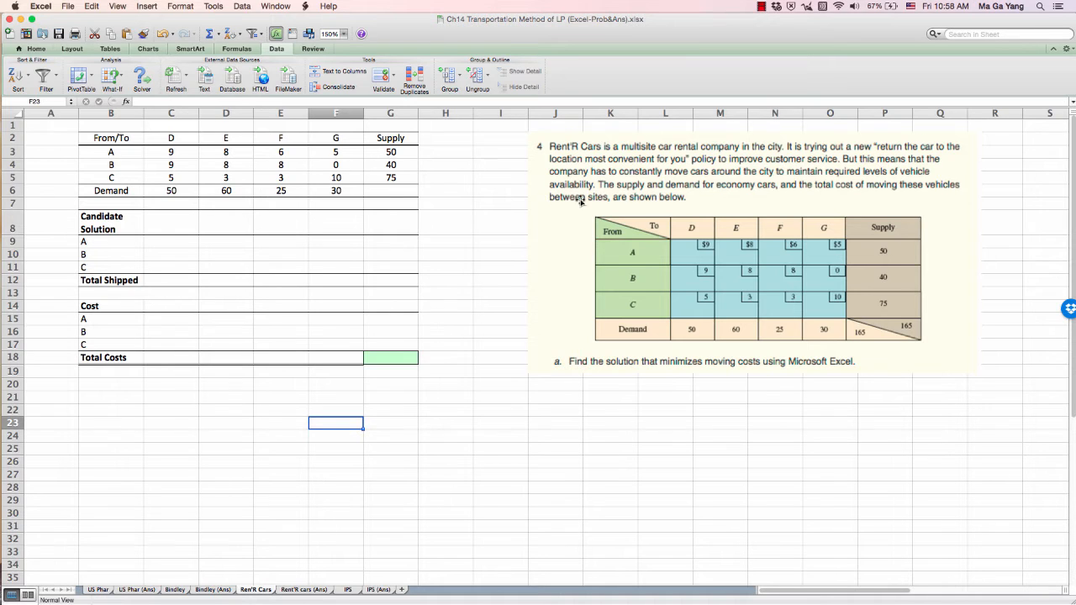
mouse_move(135, 158)
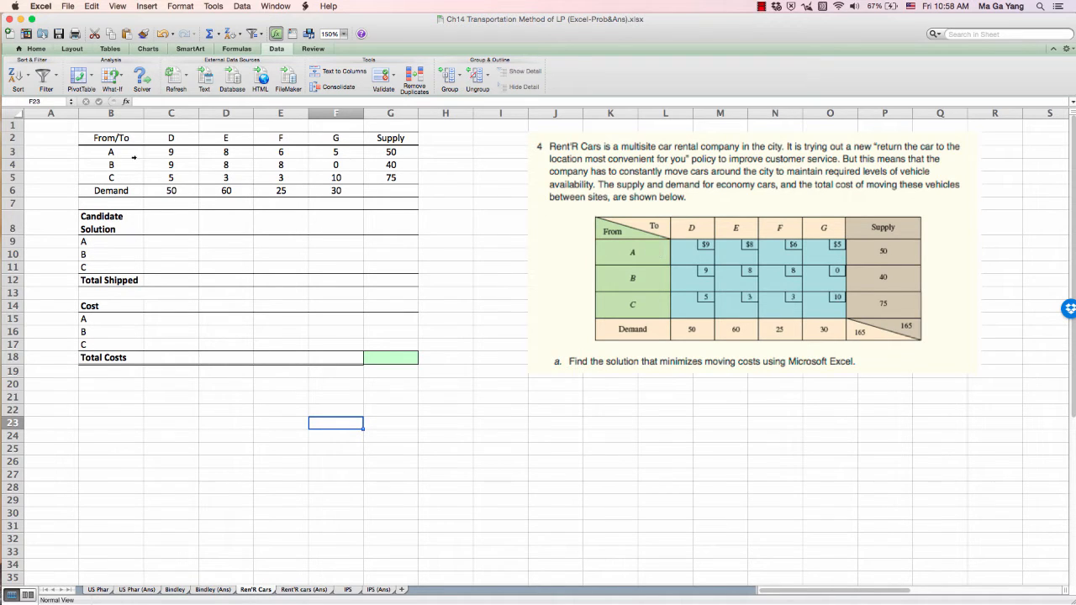
mouse_move(645, 252)
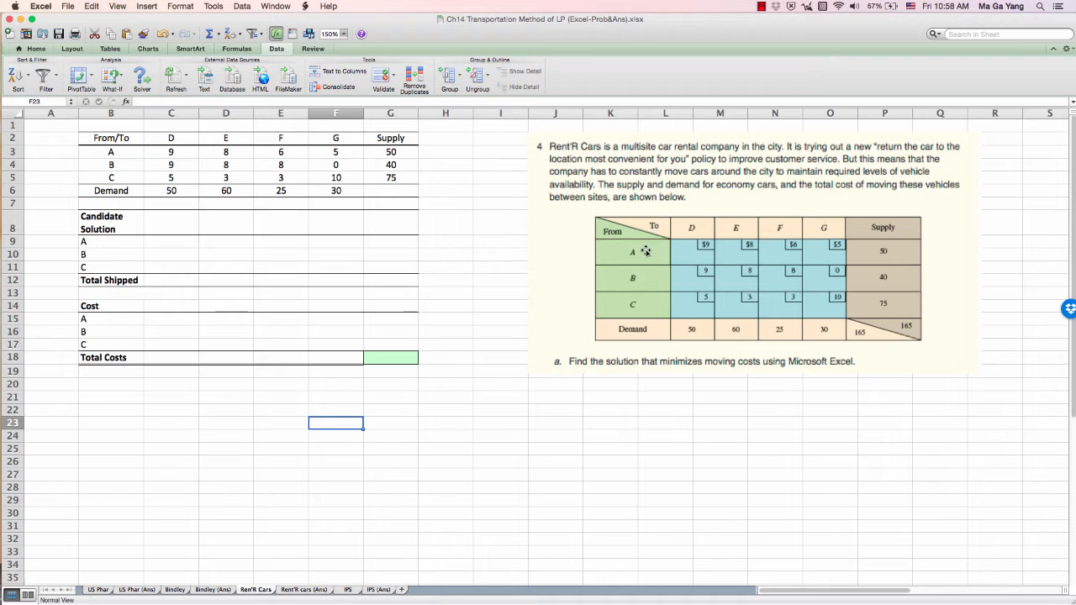
mouse_move(638, 278)
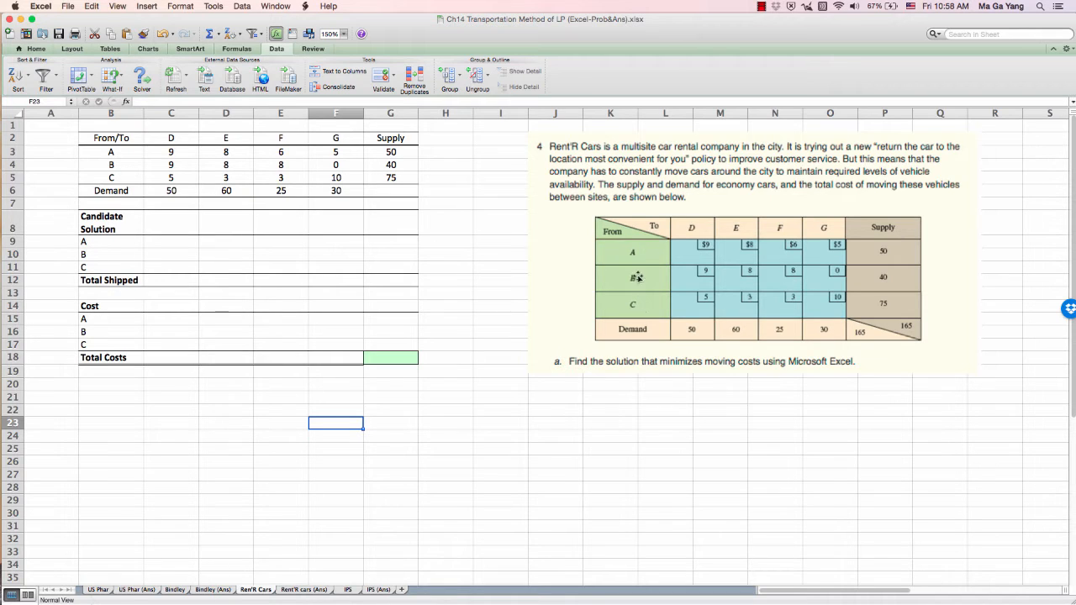
mouse_move(703, 228)
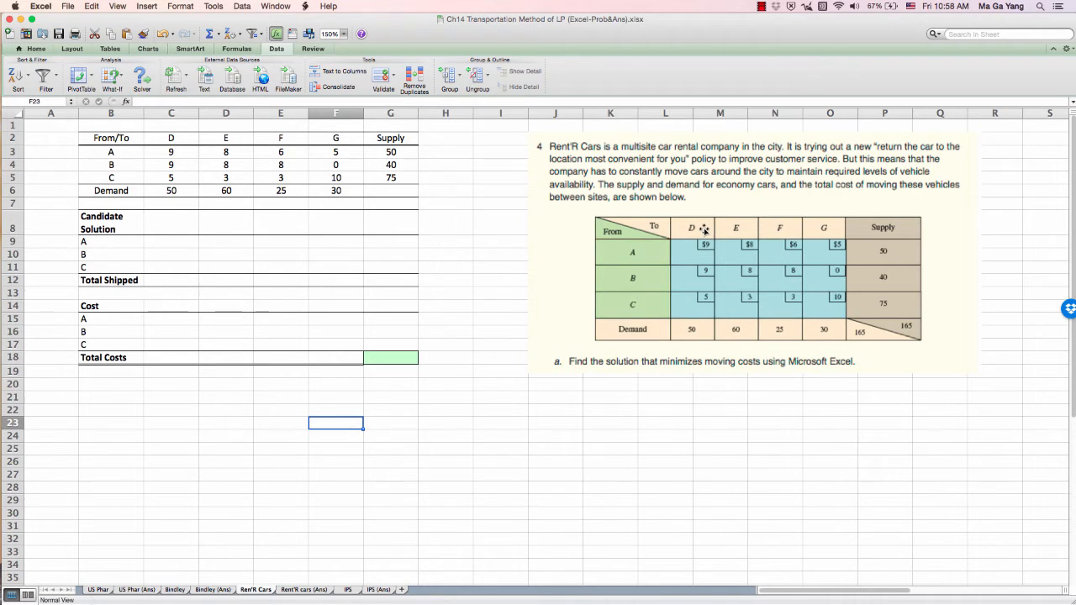
mouse_move(813, 232)
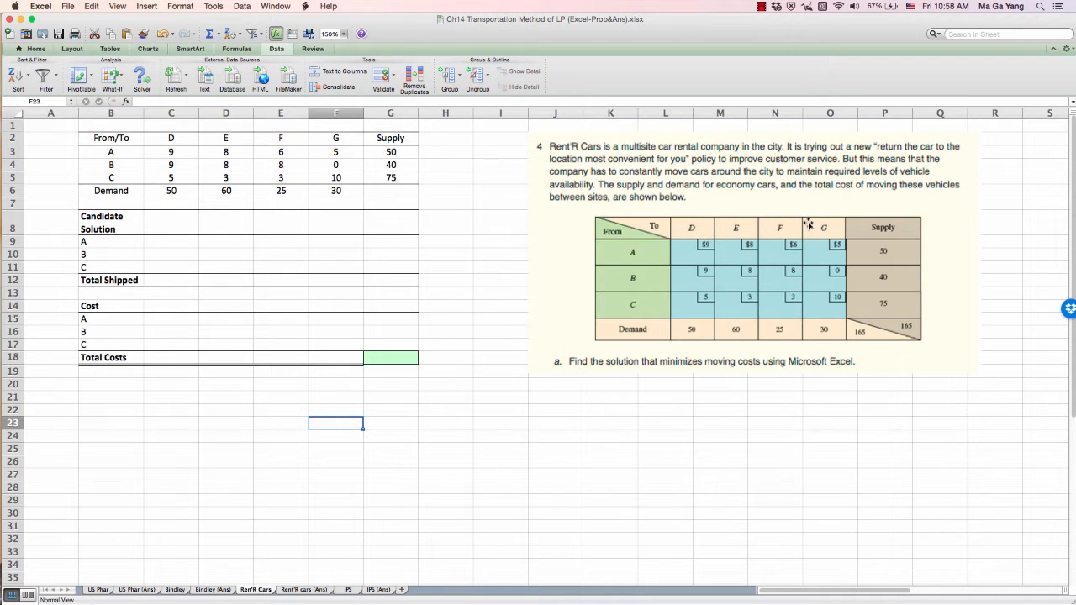
mouse_move(666, 247)
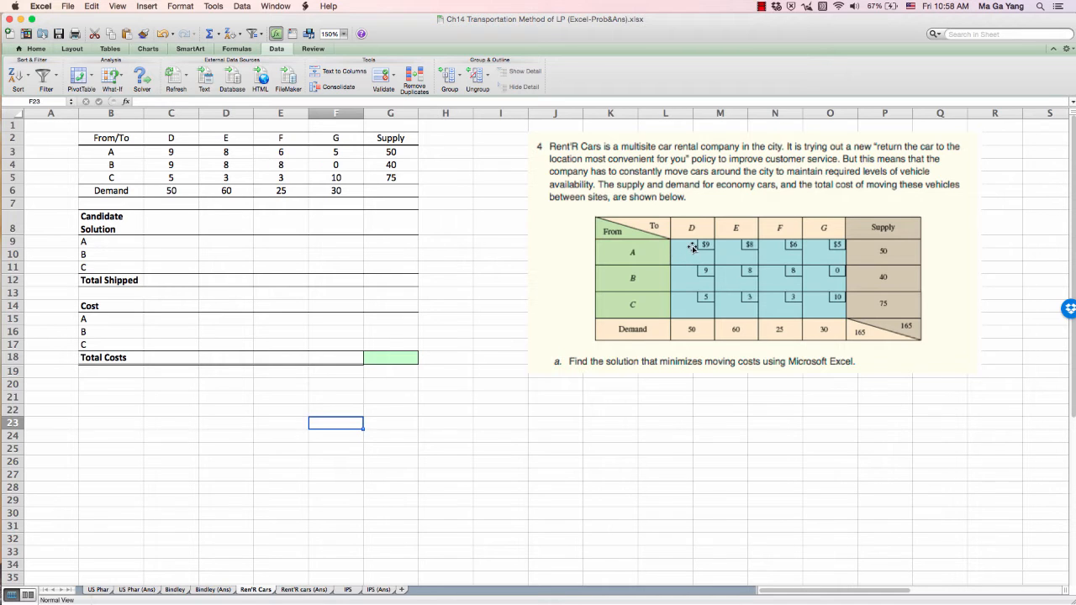
mouse_move(777, 246)
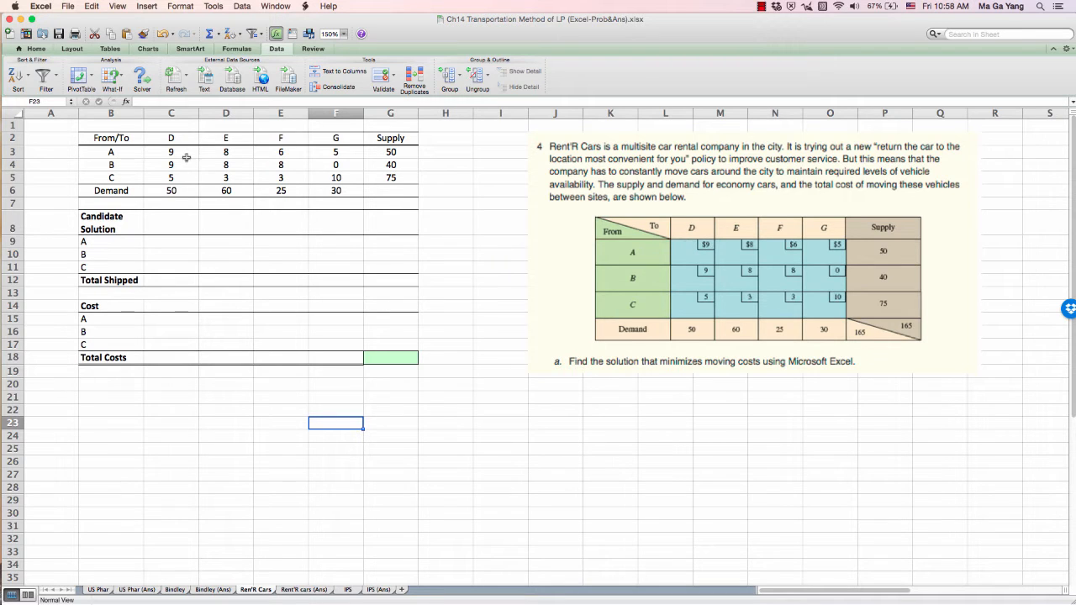
click(172, 151)
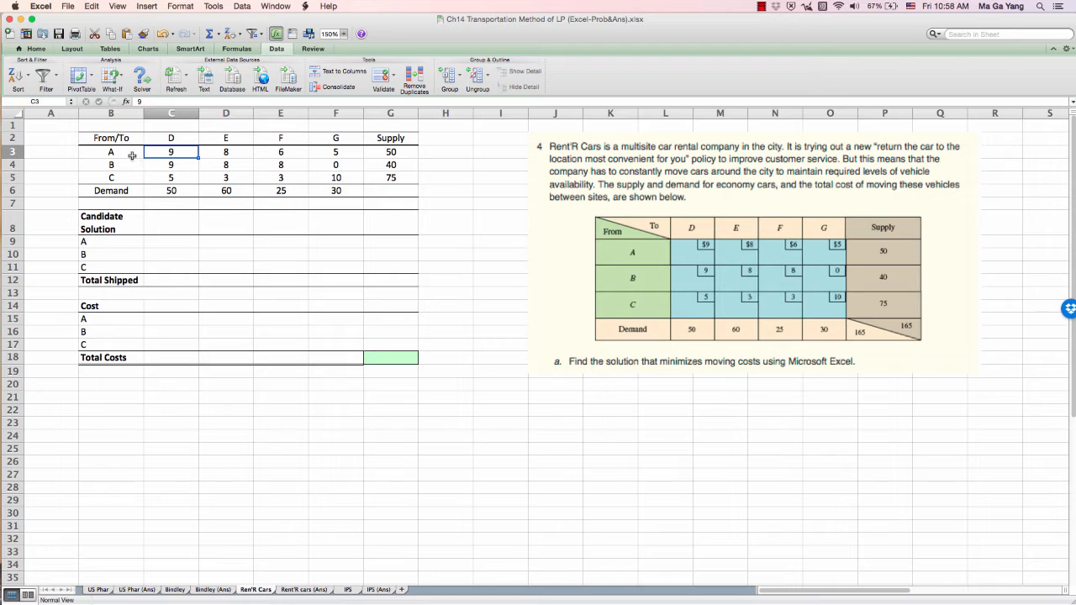
mouse_move(126, 160)
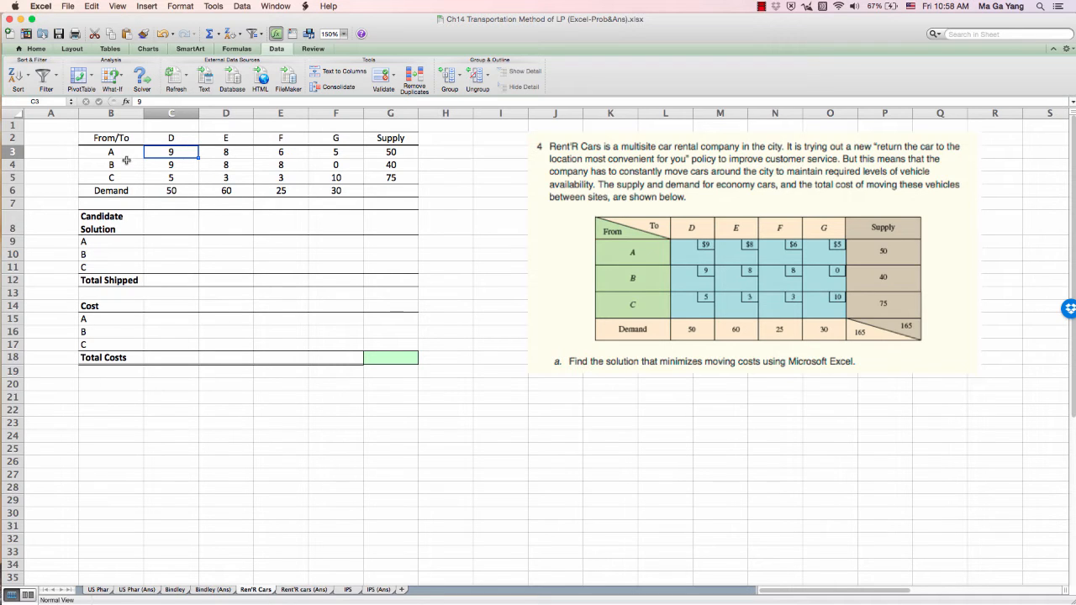
mouse_move(185, 168)
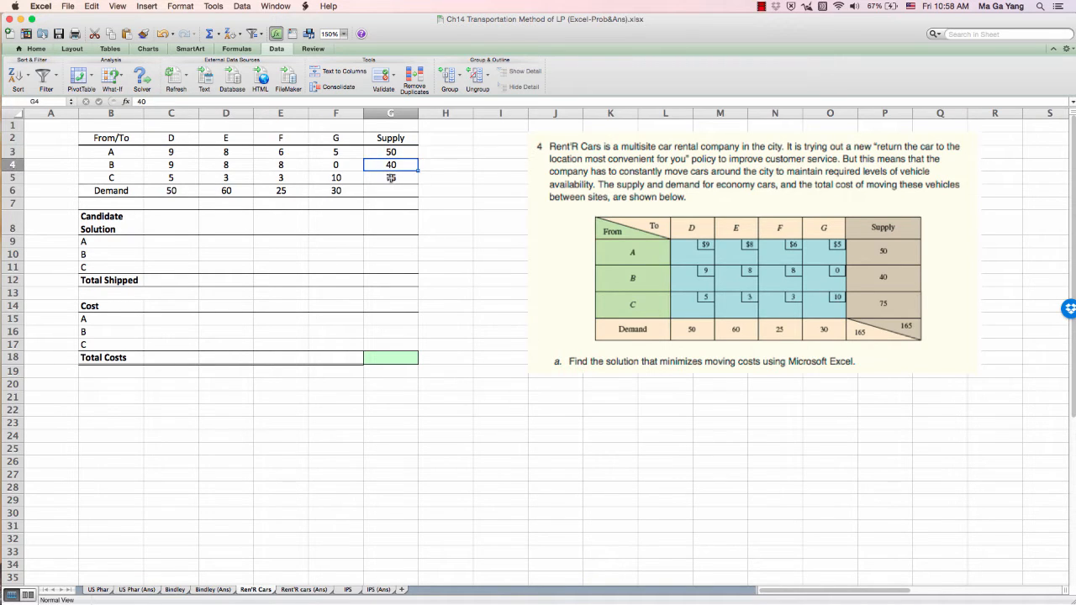
drag(390, 151, 390, 178)
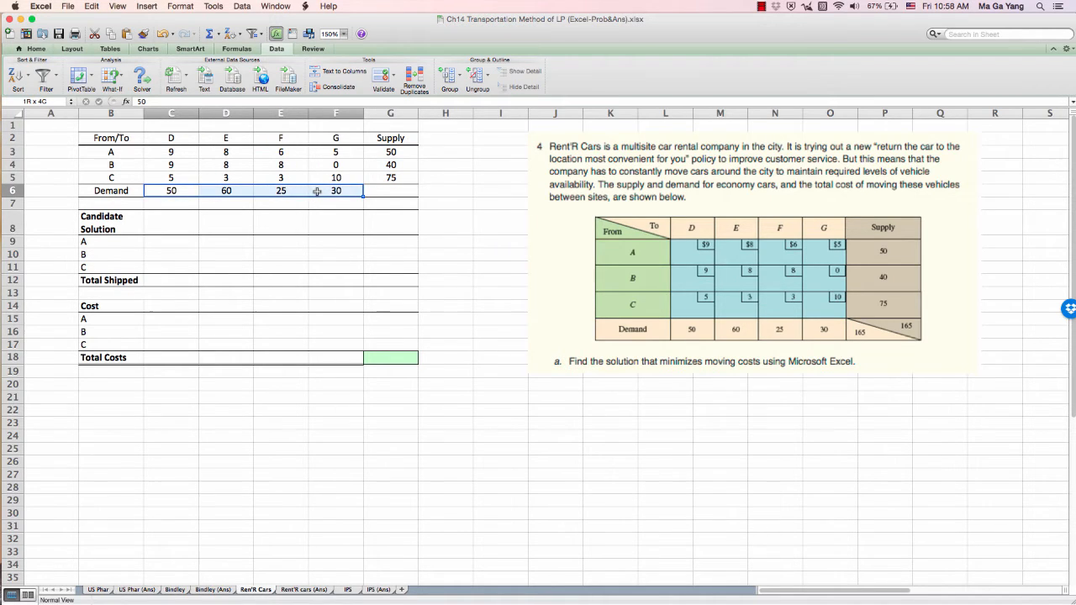
click(171, 190)
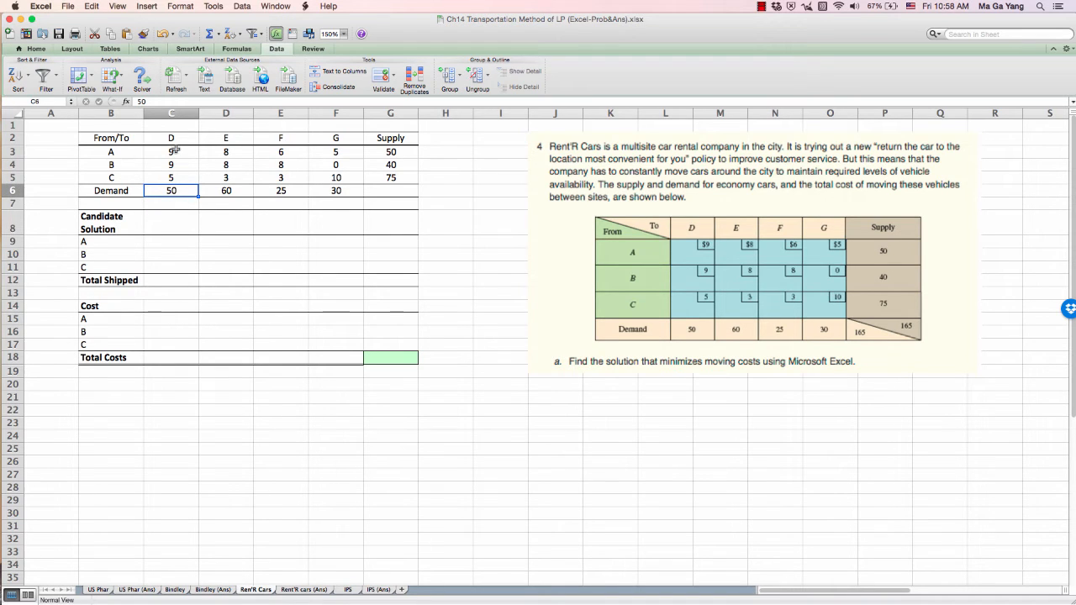
click(281, 190)
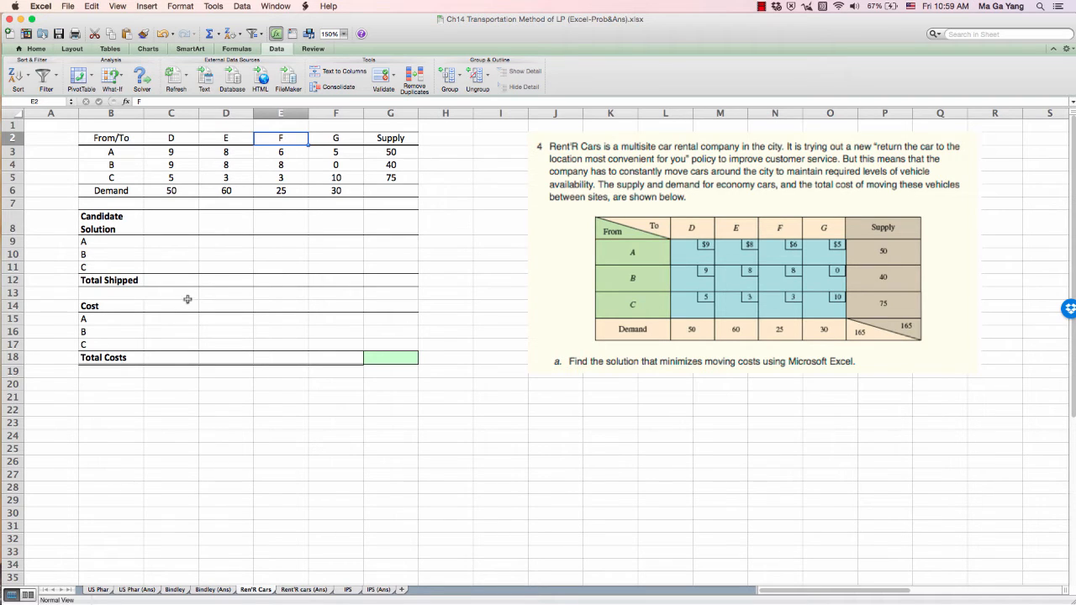
mouse_move(612, 429)
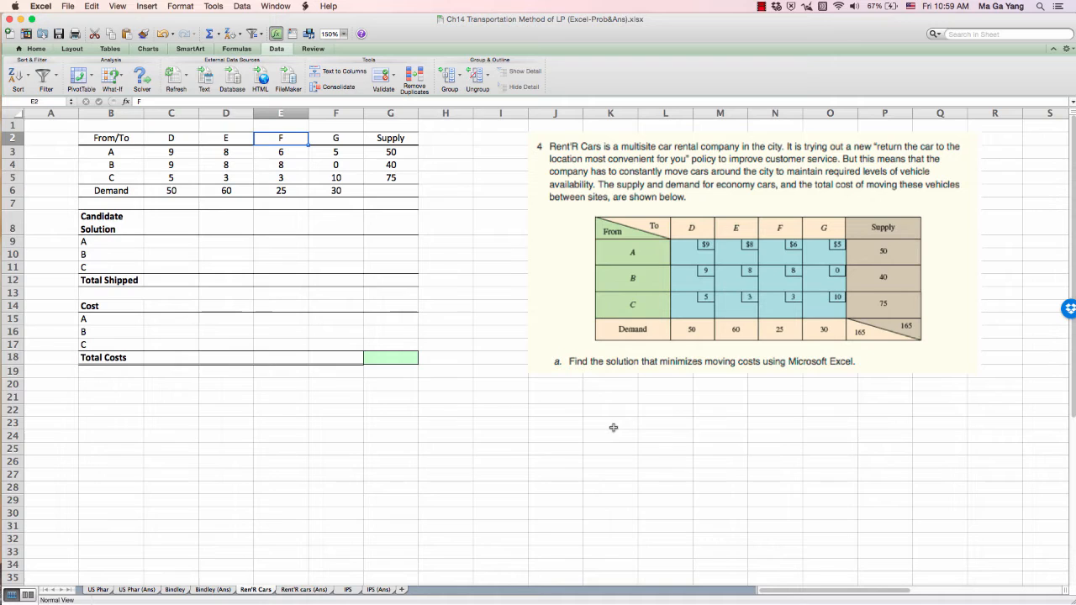
mouse_move(696, 366)
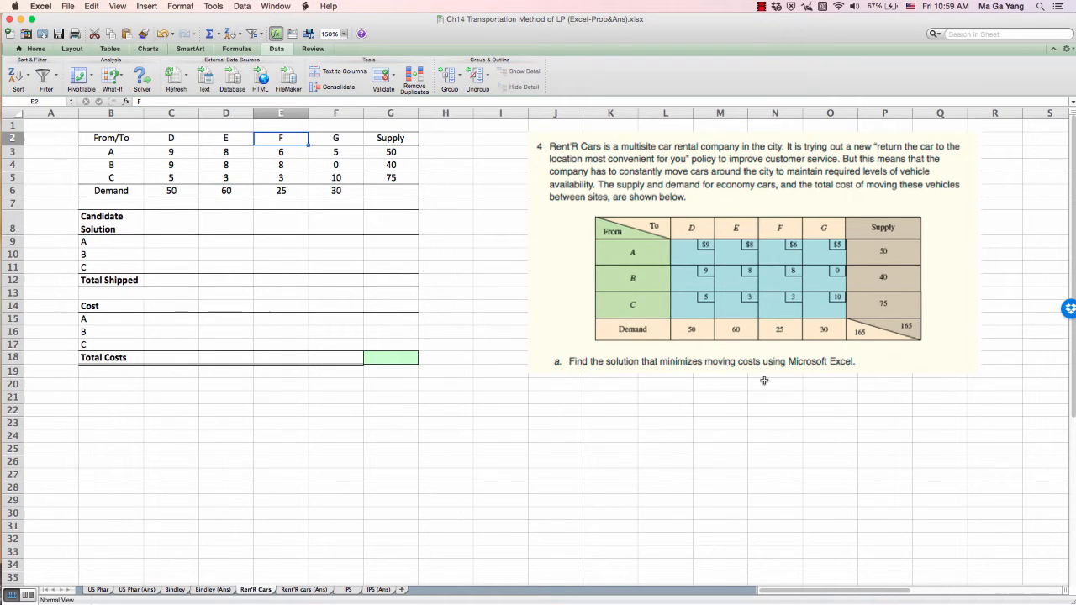
drag(111, 222, 390, 290)
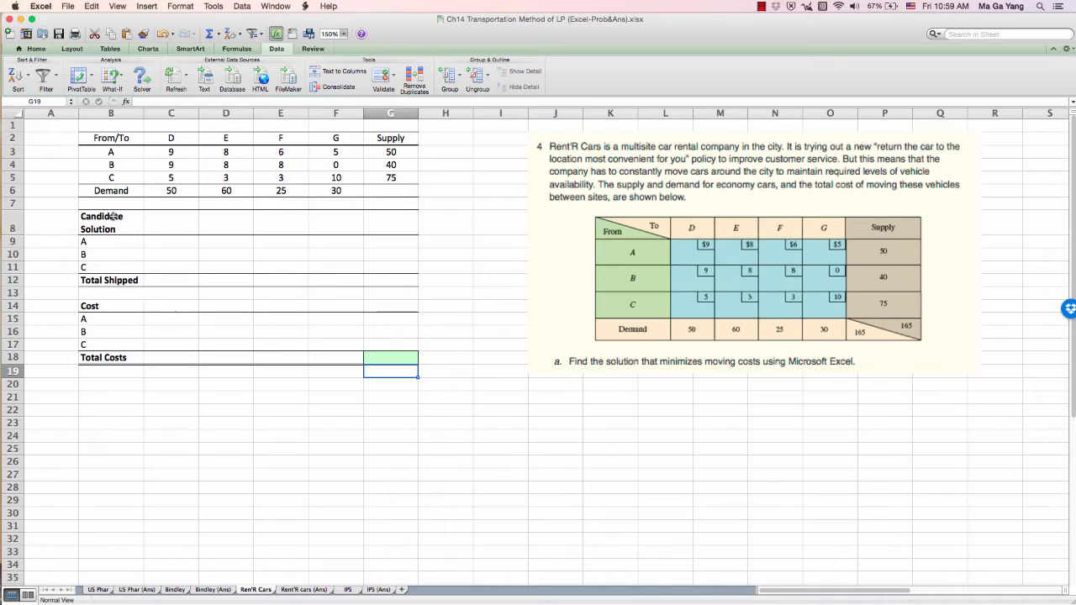
Step: Fill the Candidate Solution grid C9:F11 with zero shipments
click(171, 267)
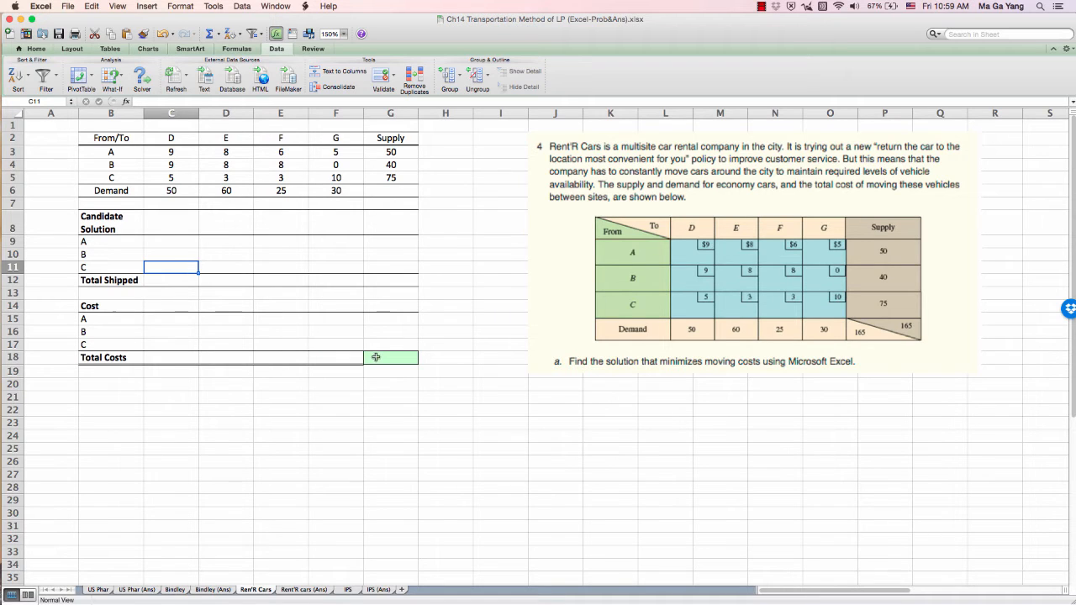
click(390, 357)
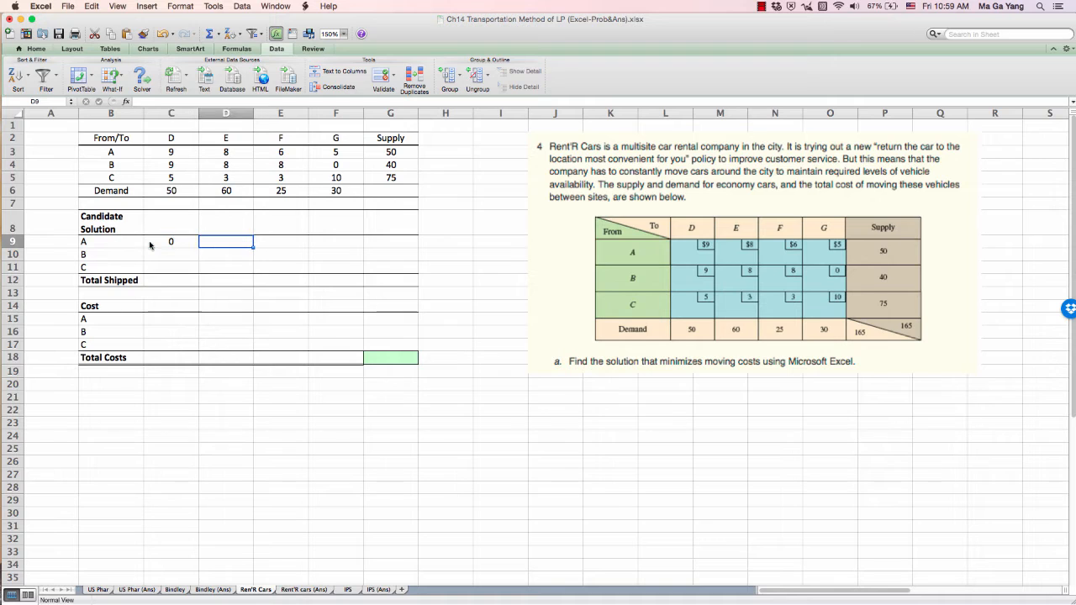
text(0)
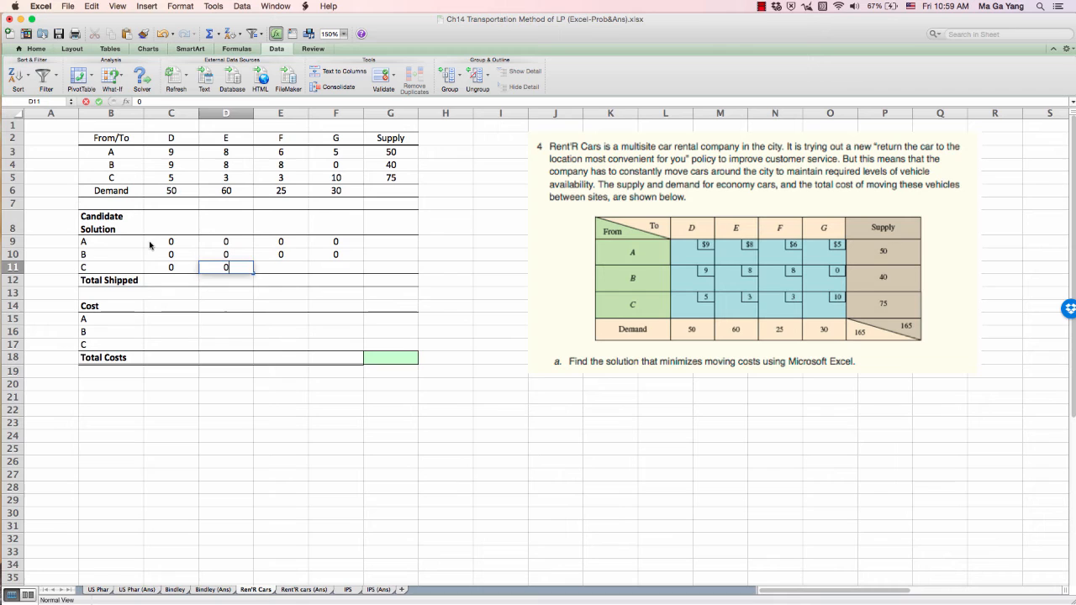
click(336, 265)
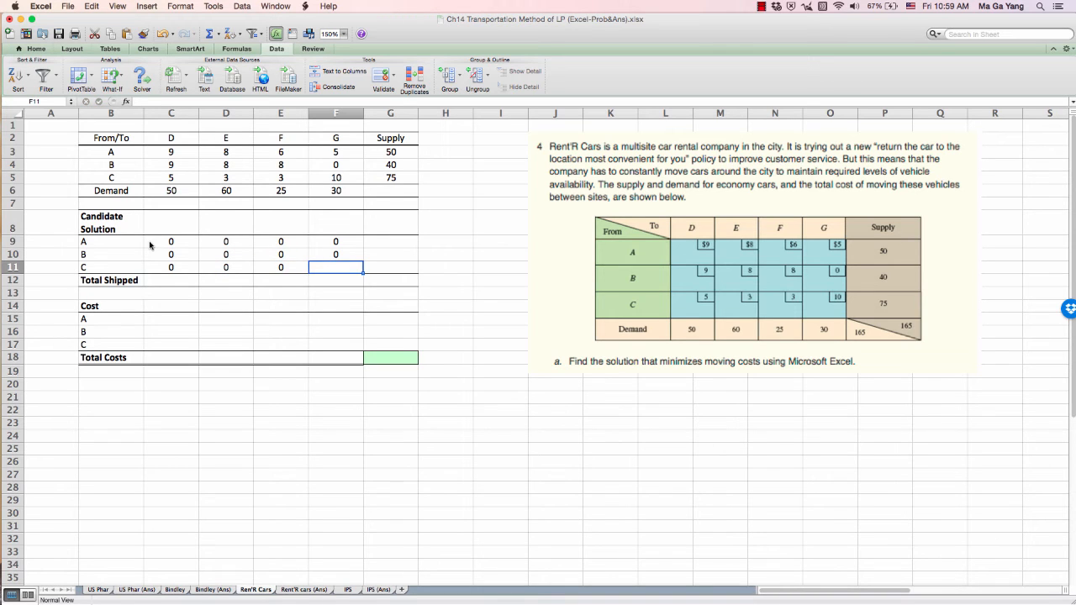
Step: Sum destination D's three shipments into its Total Shipped cell with =SUM(C9:C11)
click(171, 279)
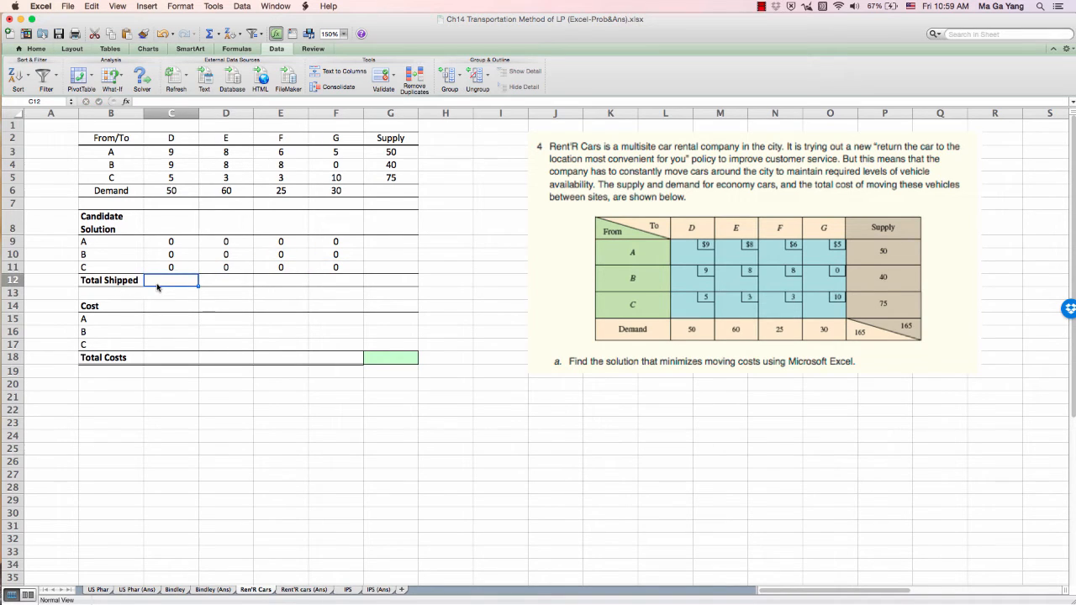
text(=sum)
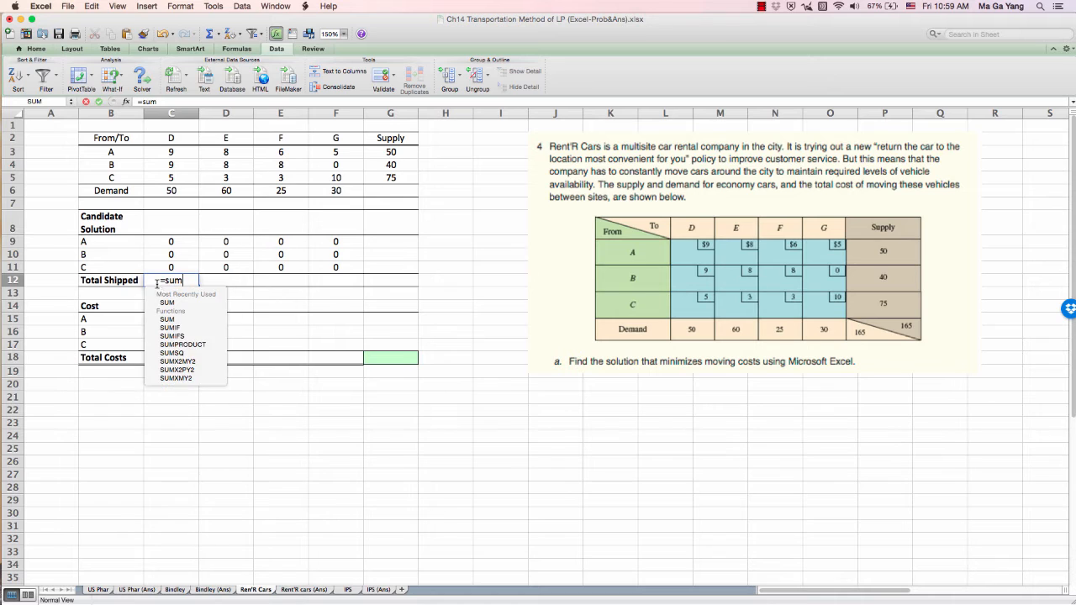
drag(172, 242, 172, 267)
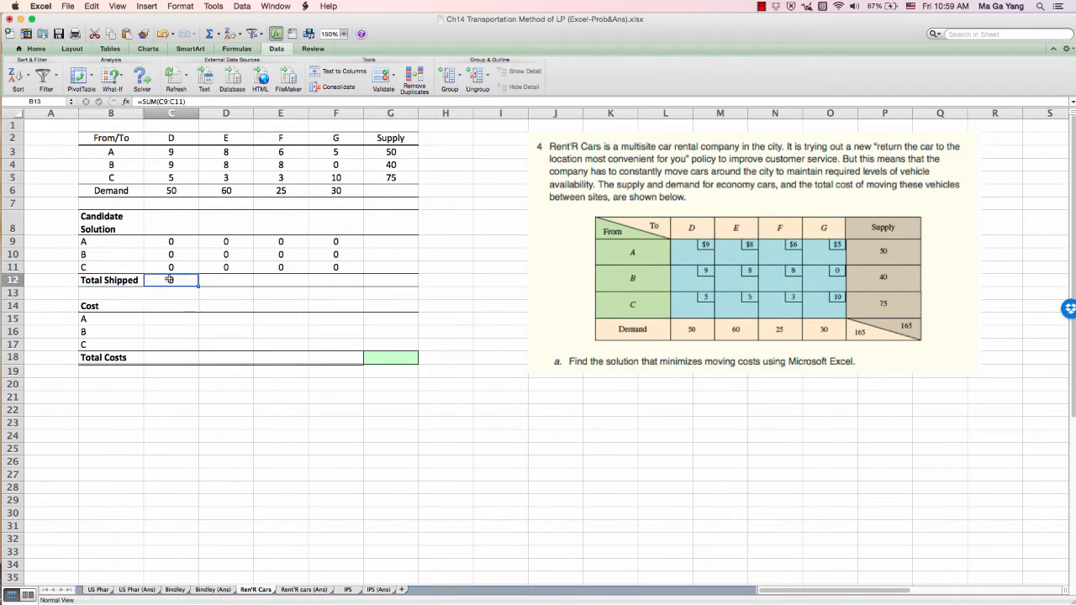
Step: Total each source's four shipments with =SUM(C9:F9) filled down for A, B and C
click(172, 279)
text(=)
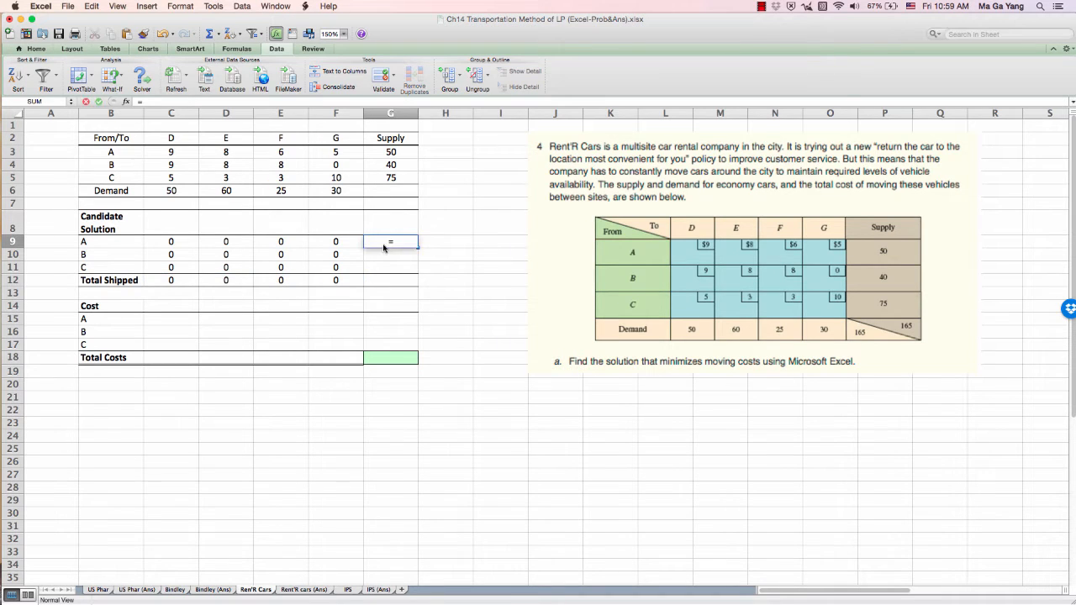
text(sum()
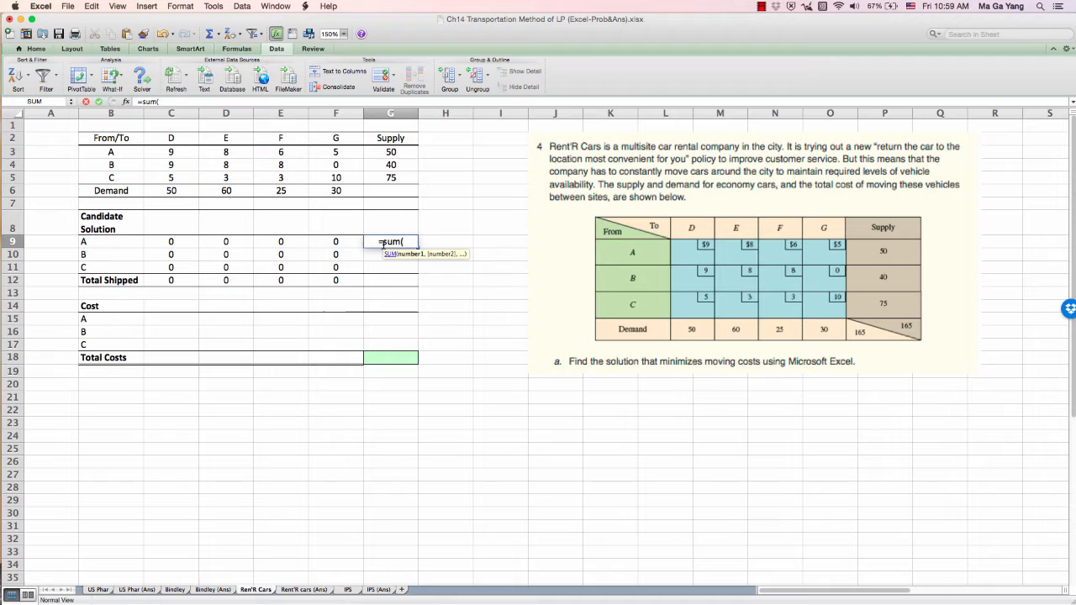
drag(171, 242, 336, 242)
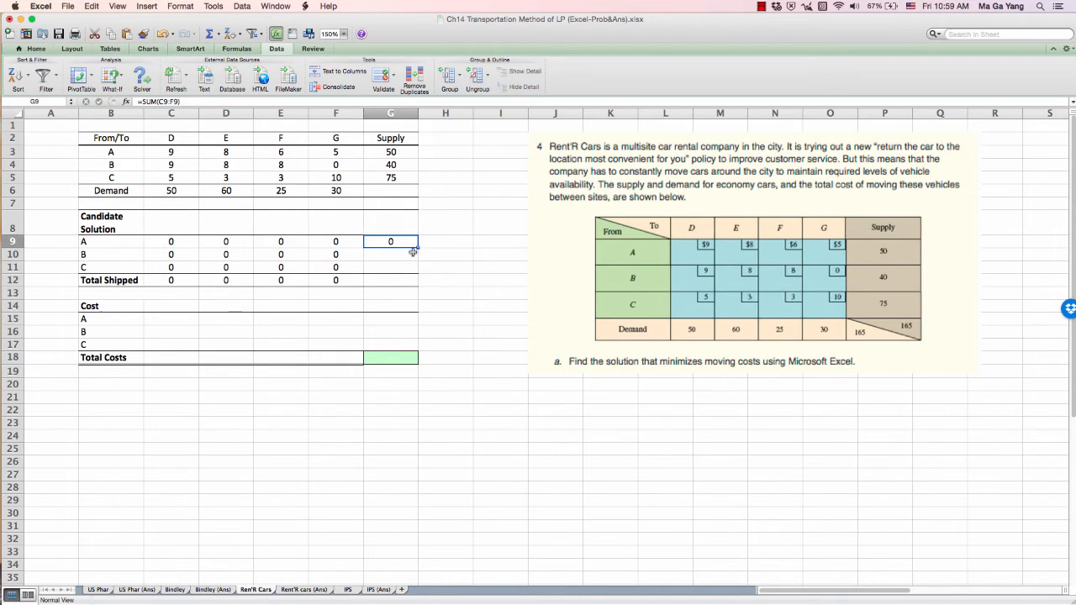
drag(411, 242, 412, 267)
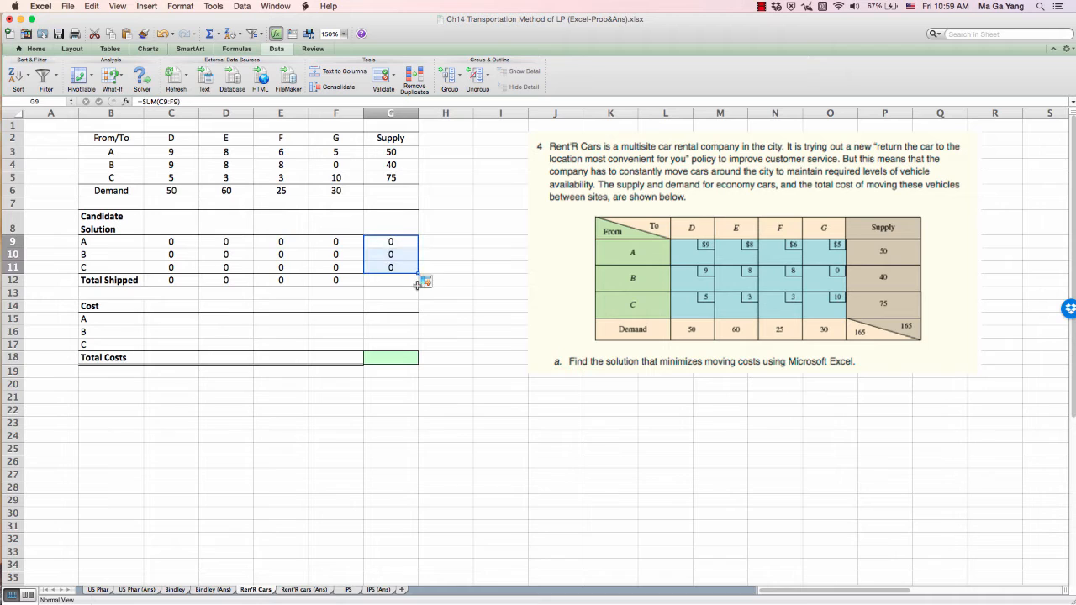
click(172, 319)
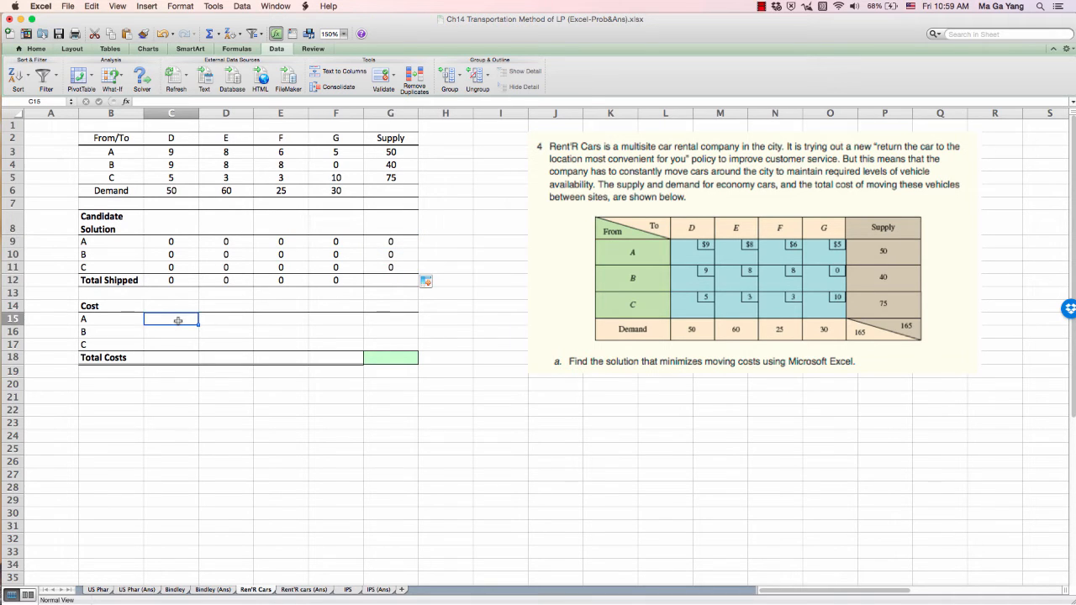
Step: Compute each cost as unit cost times shipment (=C3*C9) and Total Costs as =SUM(C15:F17)
text(=)
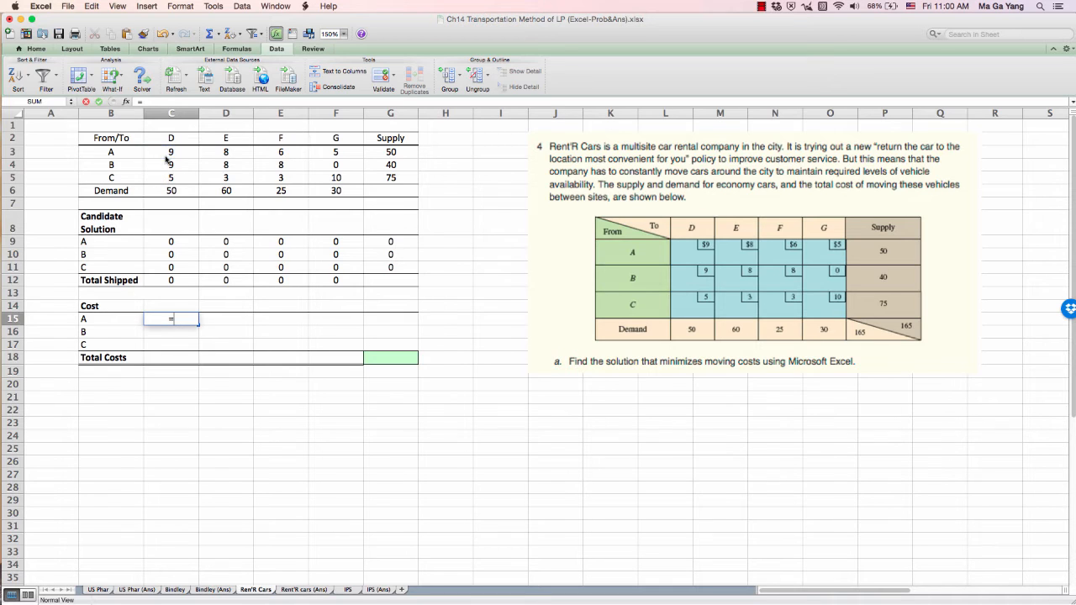
click(172, 151)
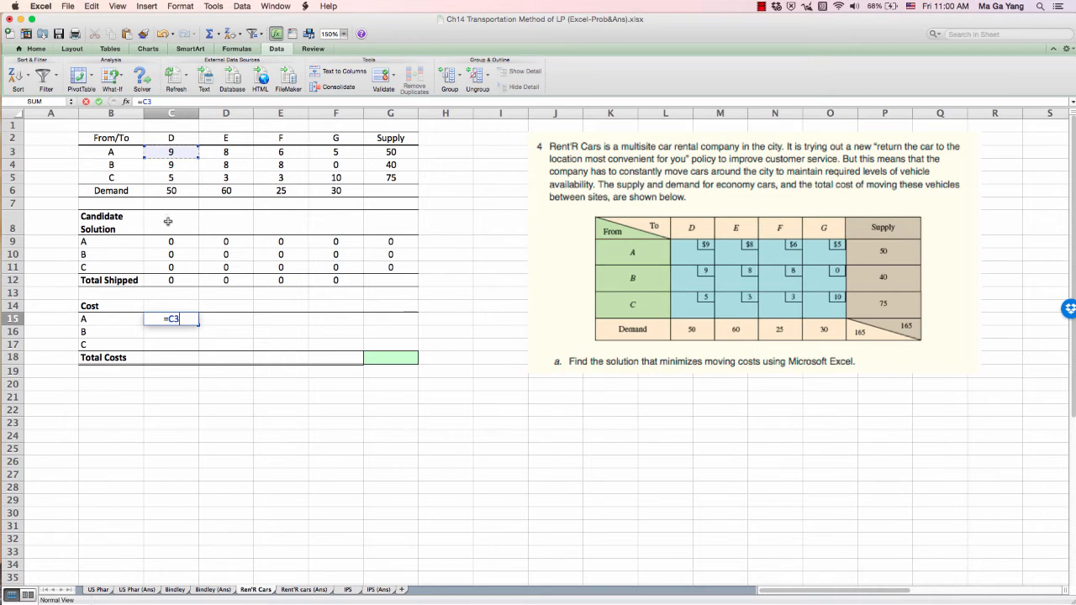
text(*)
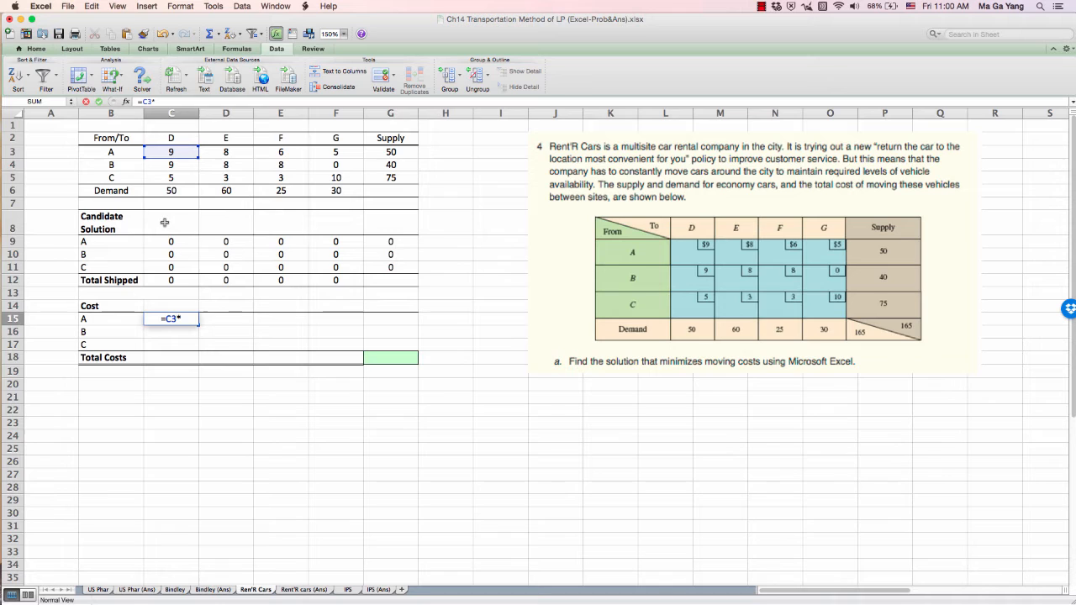
mouse_move(175, 243)
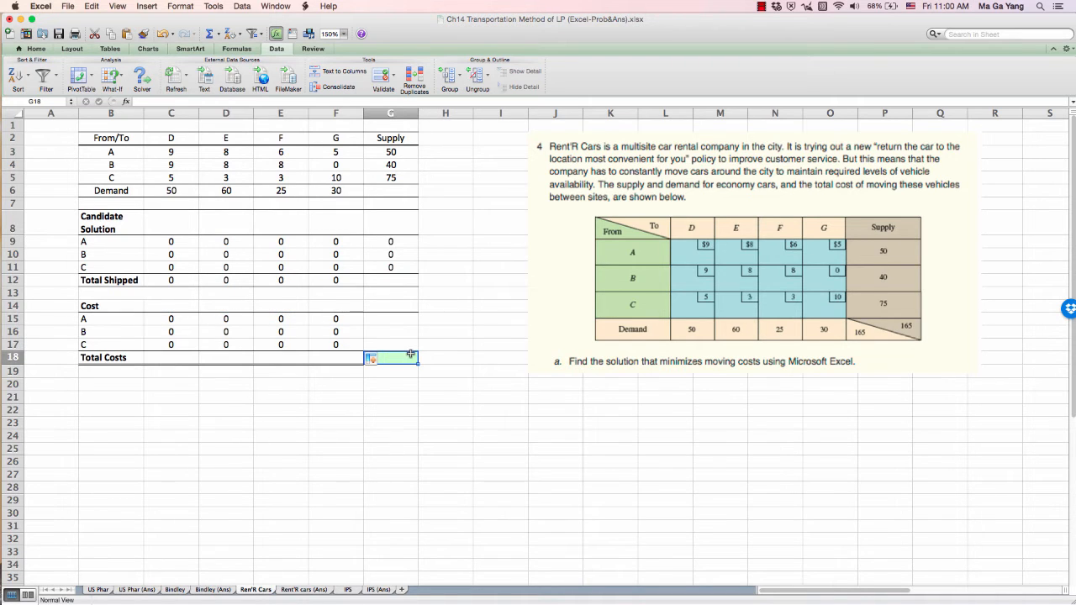
text(=sum()
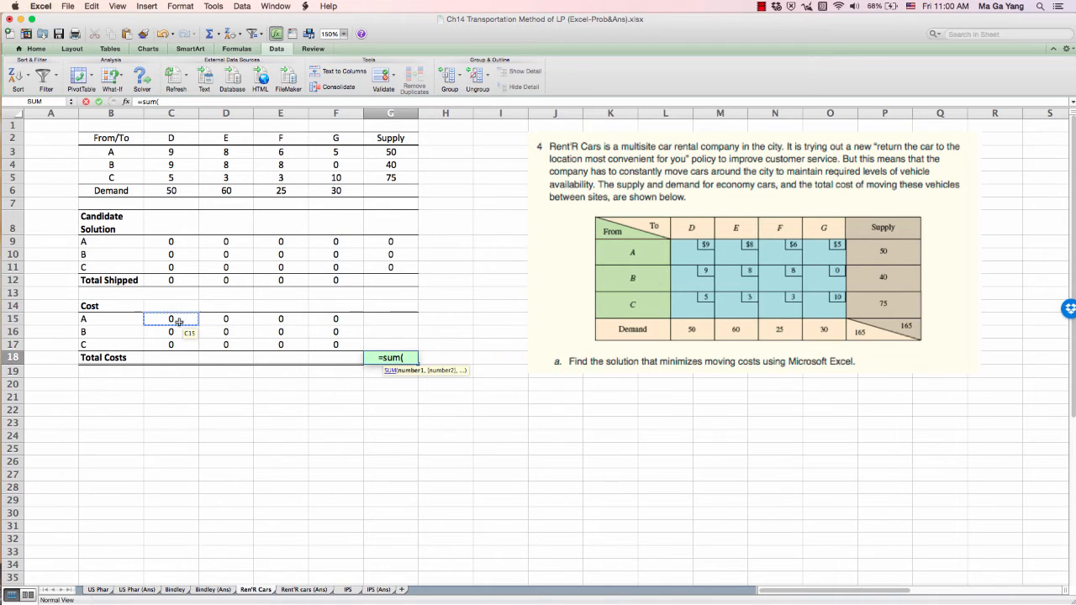
drag(171, 319, 336, 343)
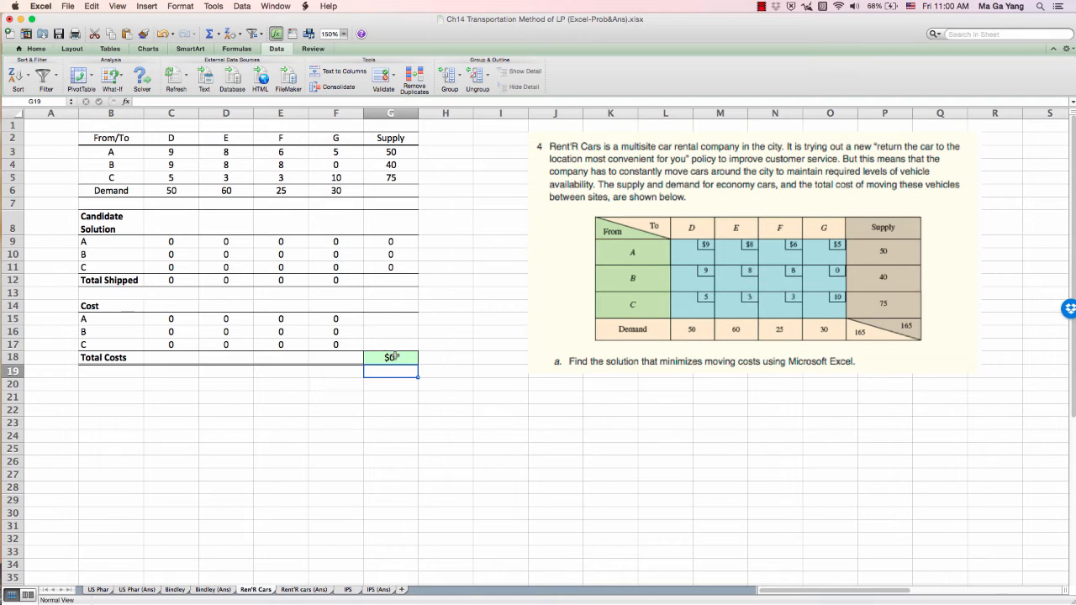
mouse_move(440, 427)
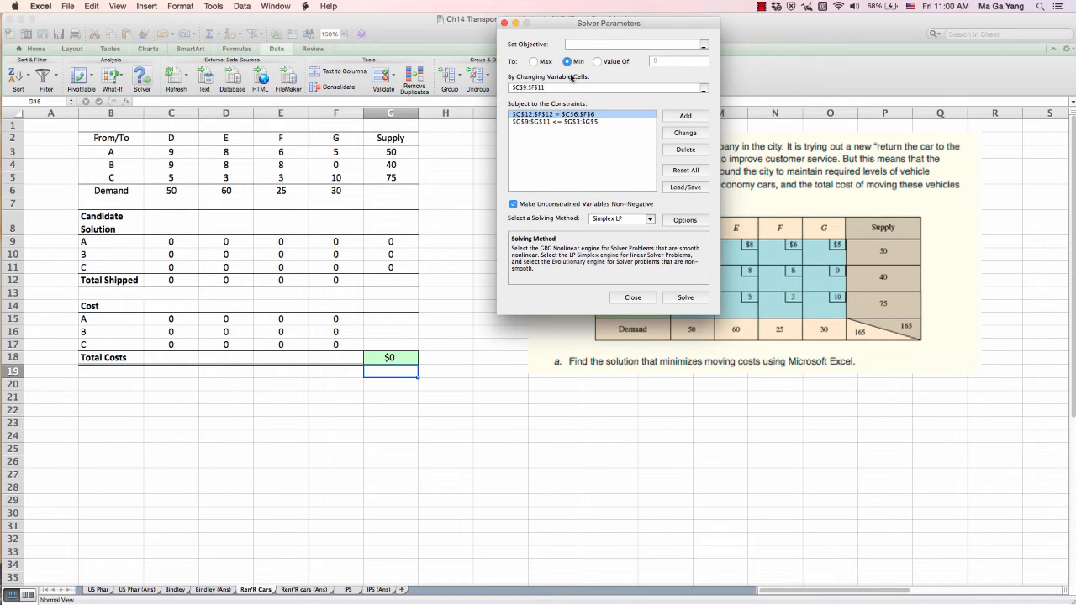
Step: Clear Solver's old constraints and switch off the non-negative variables requirement
click(605, 87)
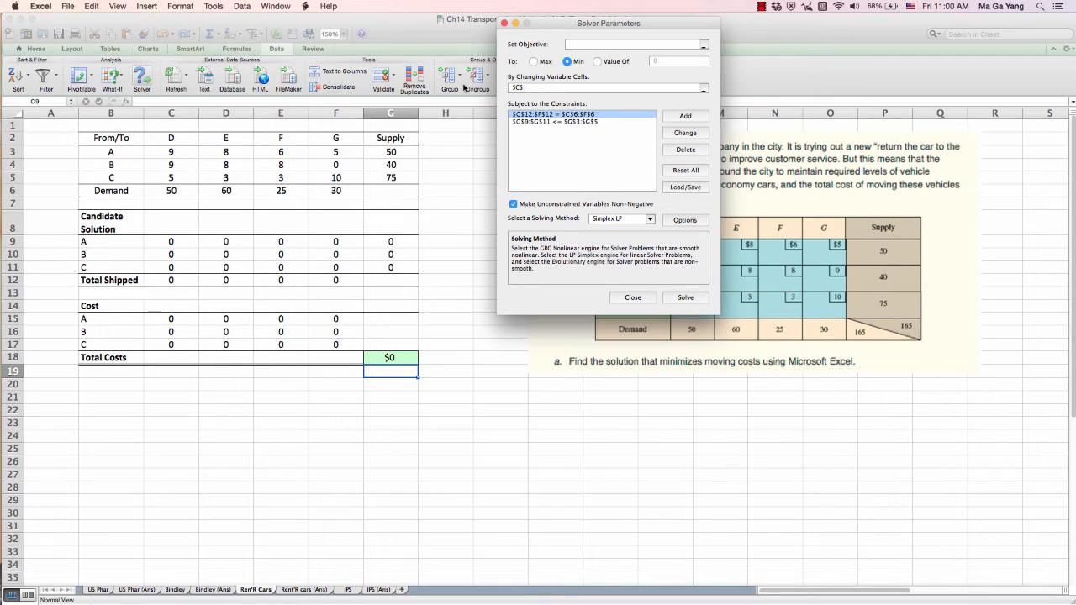
click(686, 149)
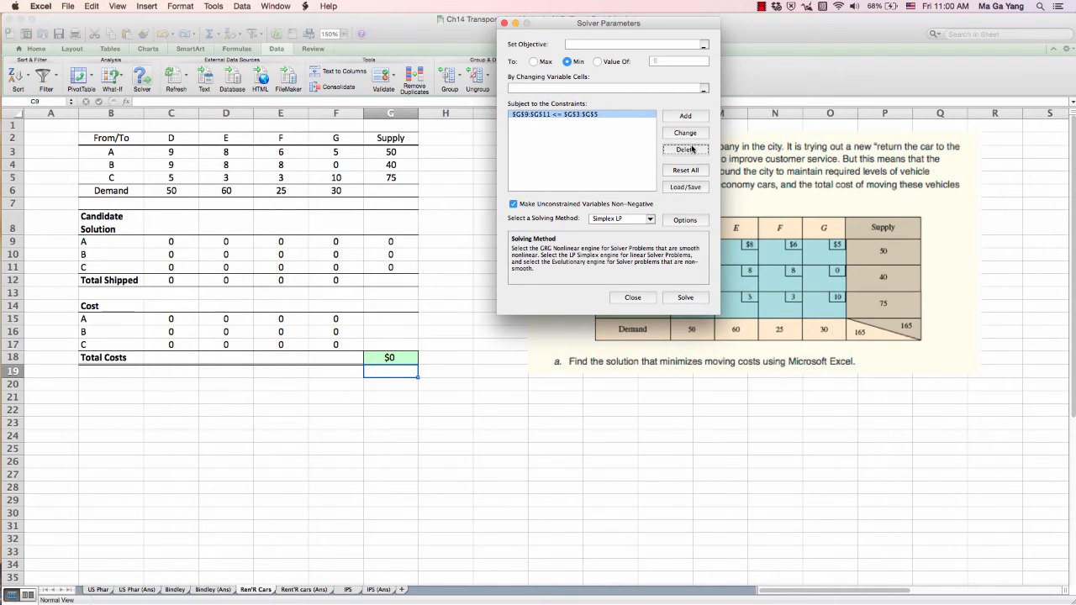
click(686, 148)
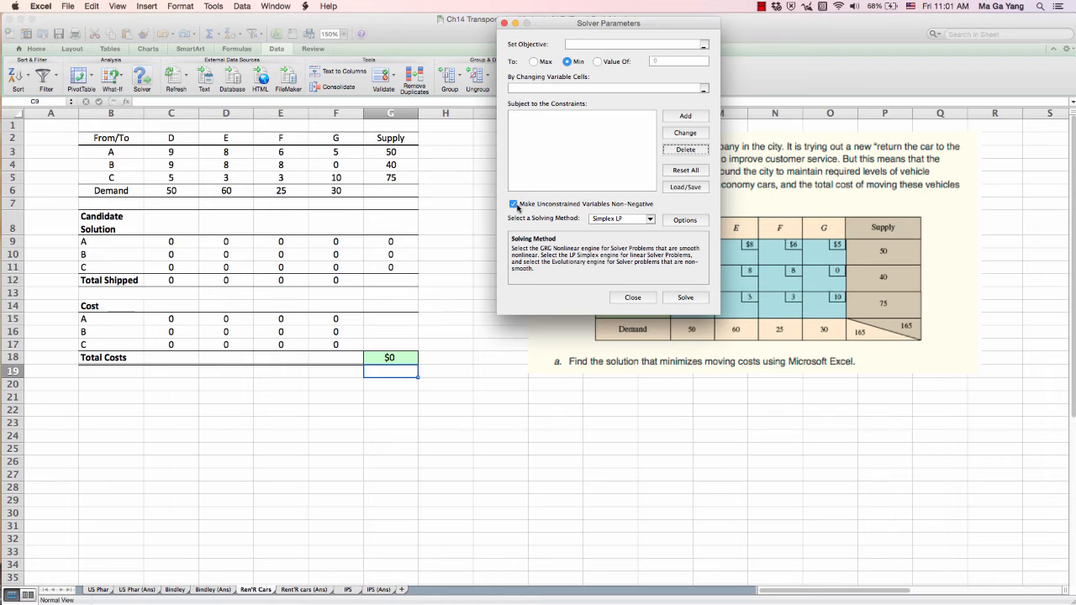
click(514, 206)
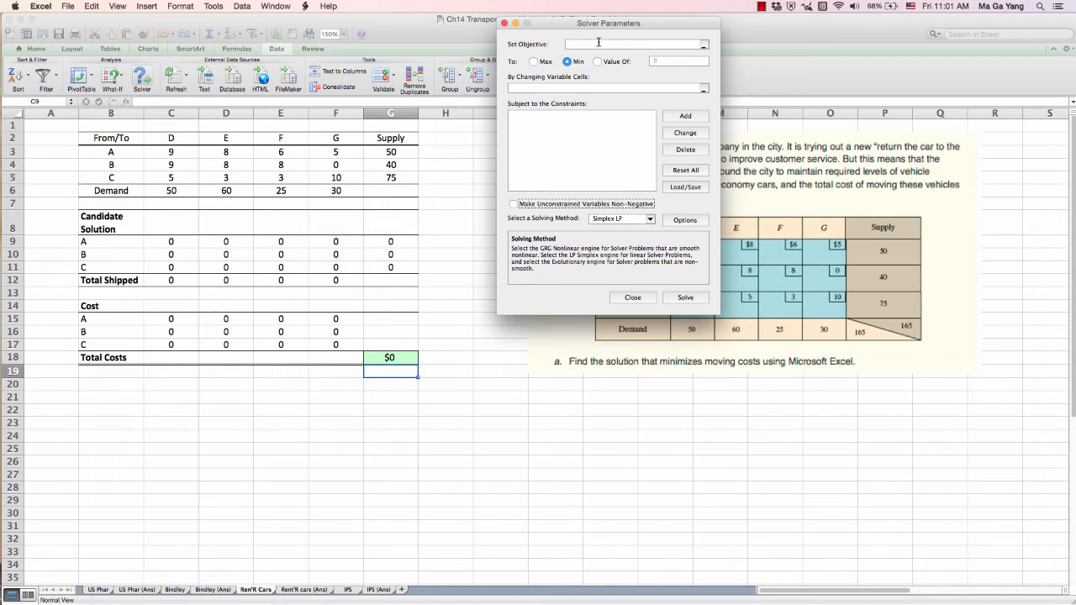
Step: Make Total Costs in G18 the objective to minimize, moving the dialog off the tables
click(390, 357)
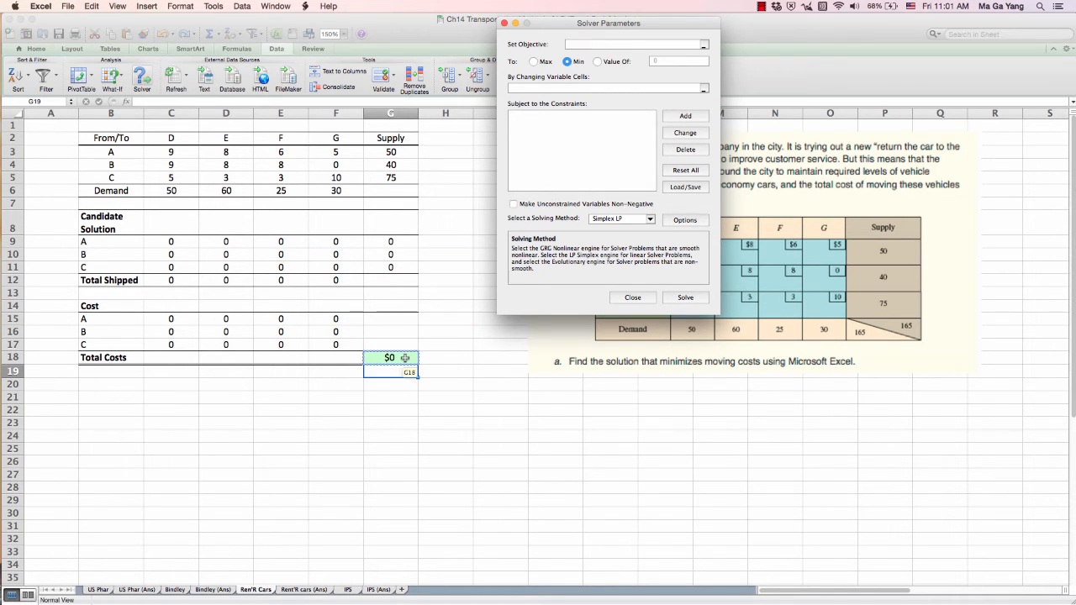
click(390, 357)
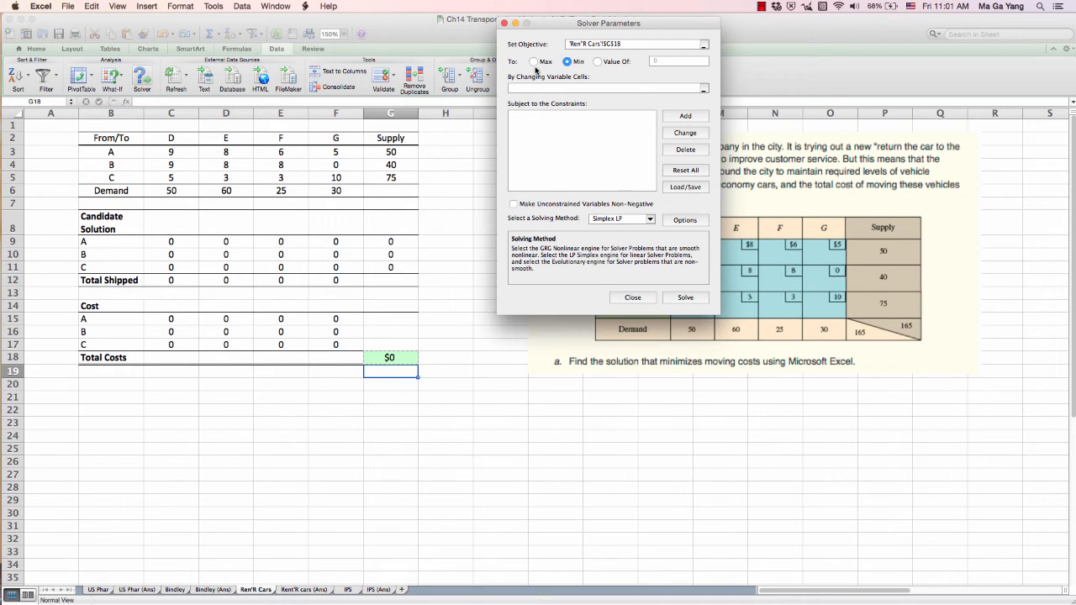
click(568, 61)
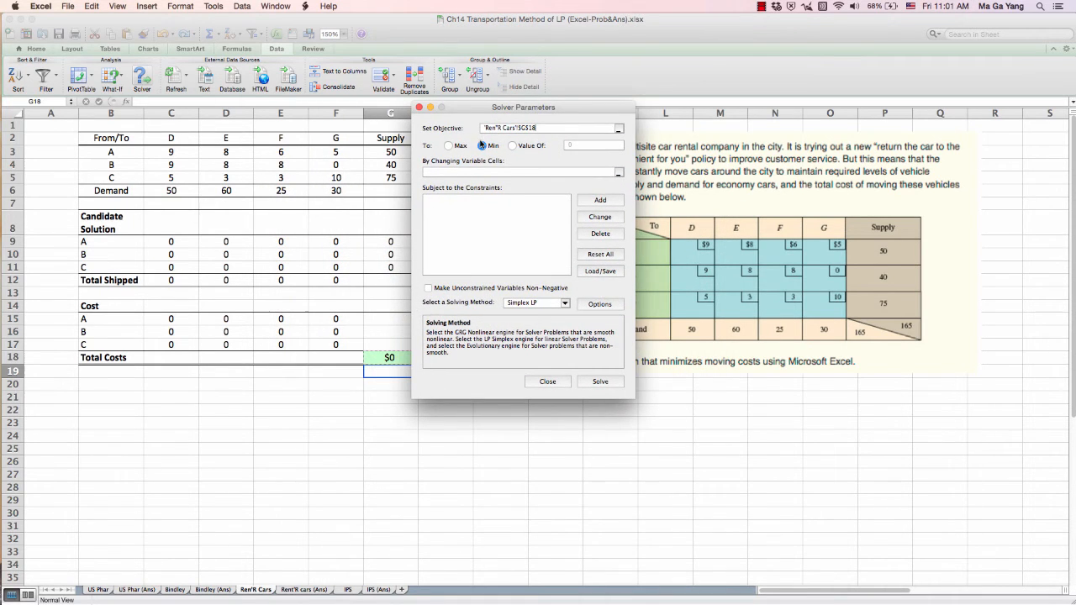
drag(525, 108, 424, 145)
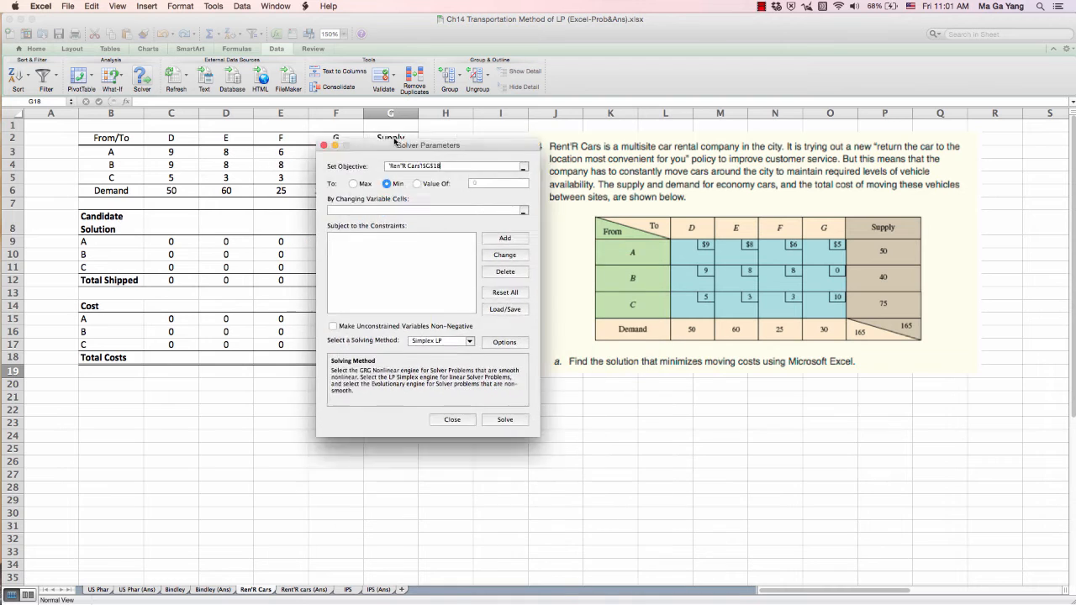
drag(427, 144, 514, 77)
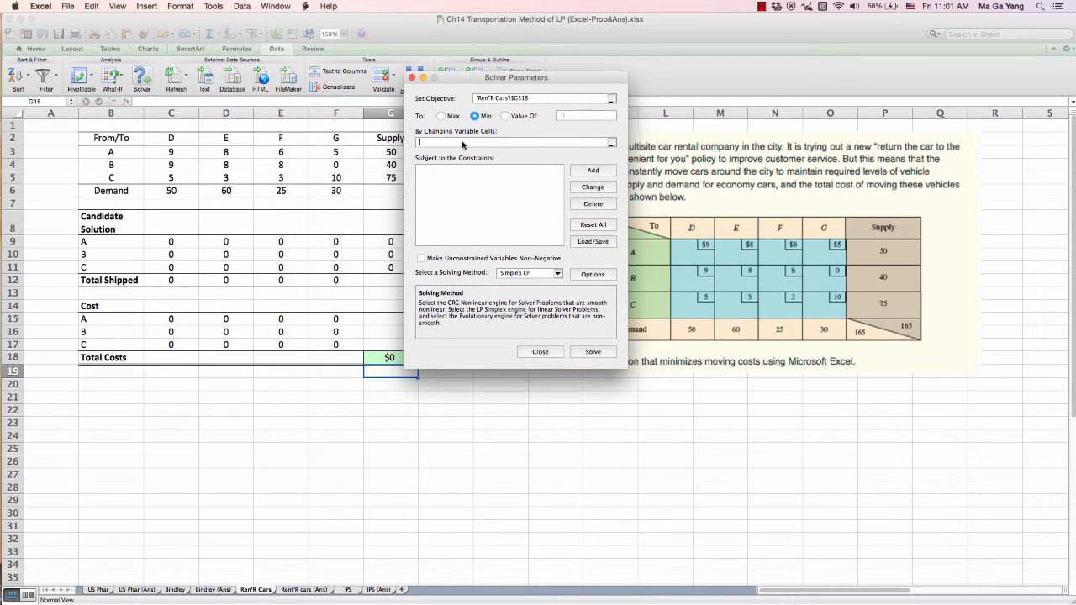
Step: Set the candidate solution shipment cells for A–C as Solver's changing variables
click(171, 242)
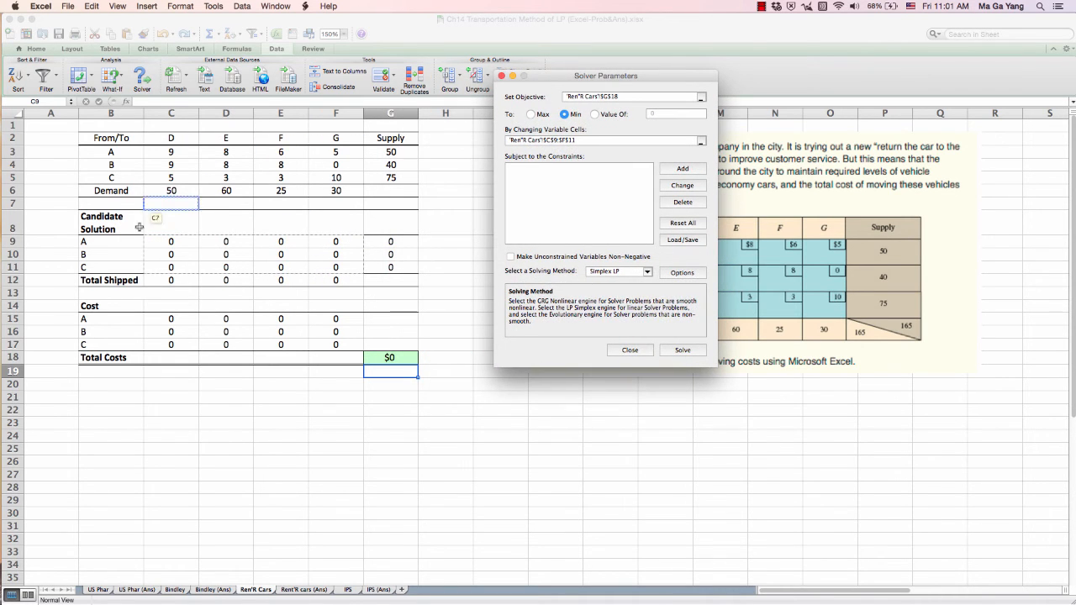
click(336, 267)
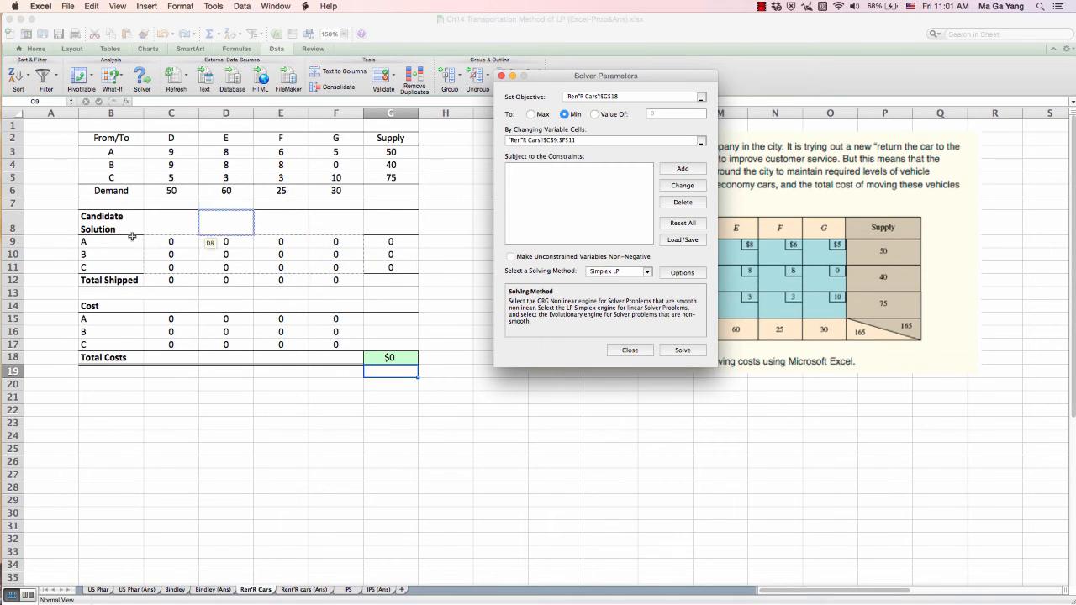
click(281, 279)
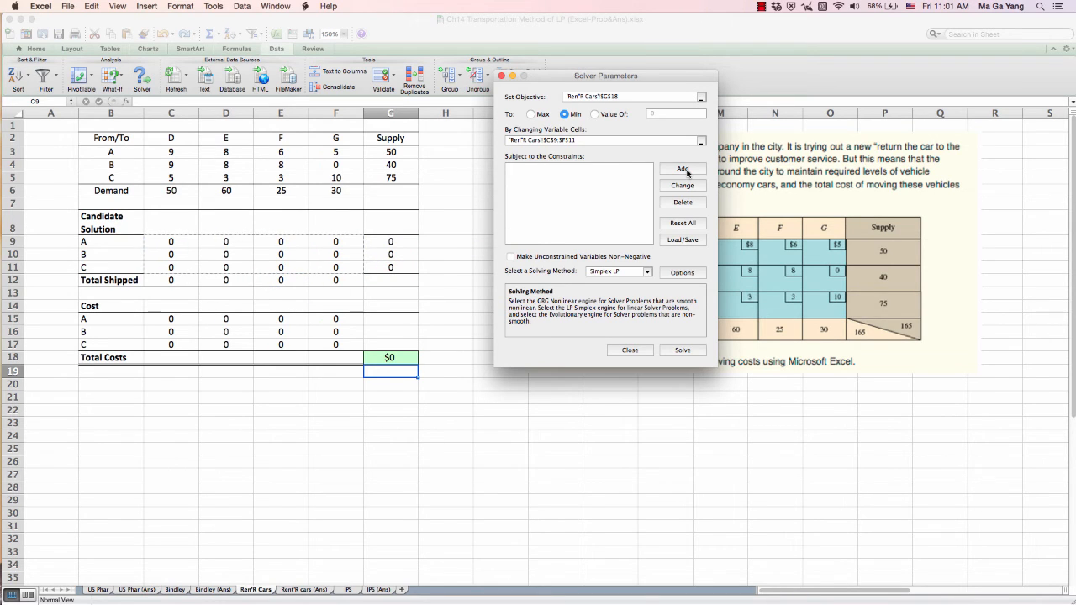
Step: Add the constraint that each source's total shipped stays within its supply in G3:G5
click(629, 350)
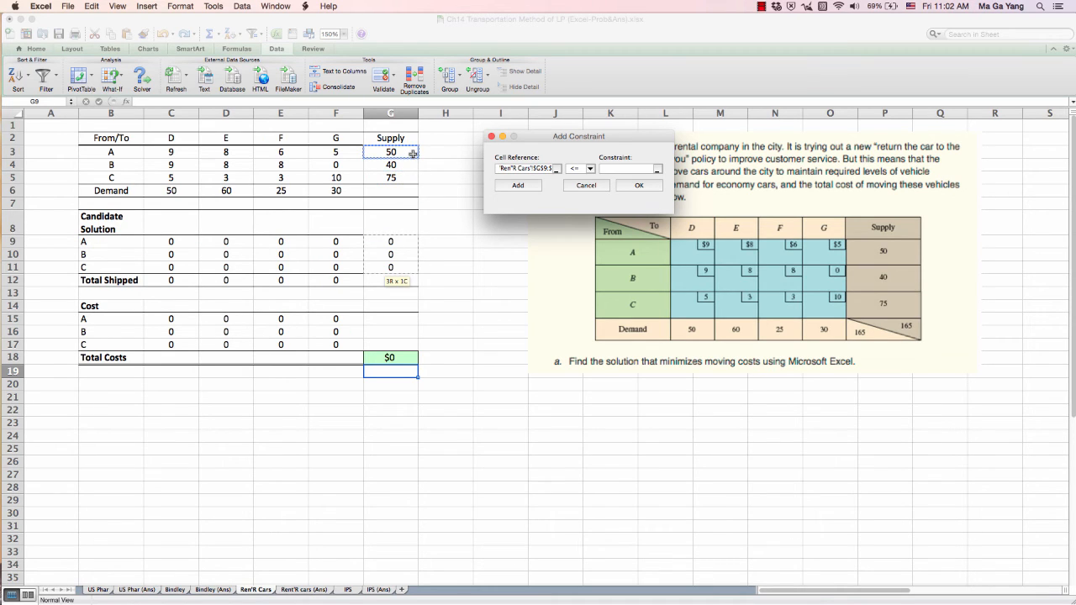
click(584, 185)
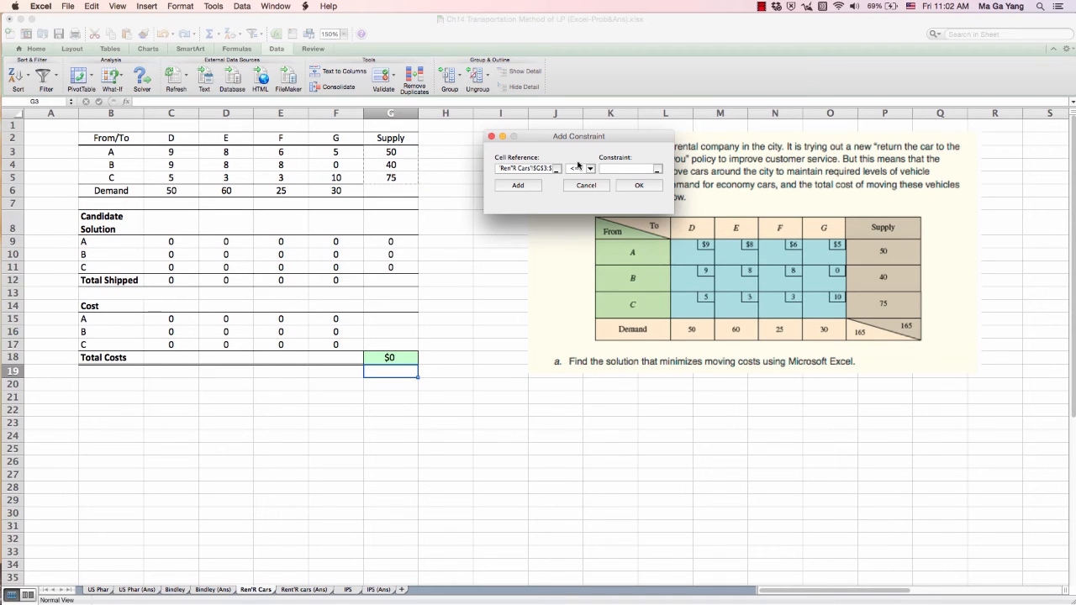
drag(390, 242, 390, 268)
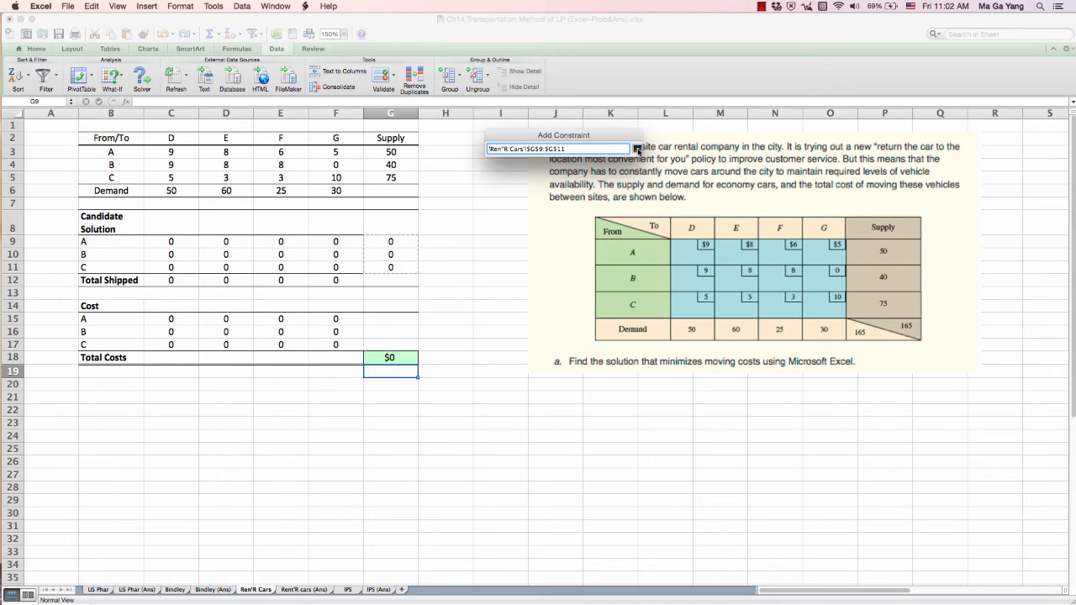
click(637, 148)
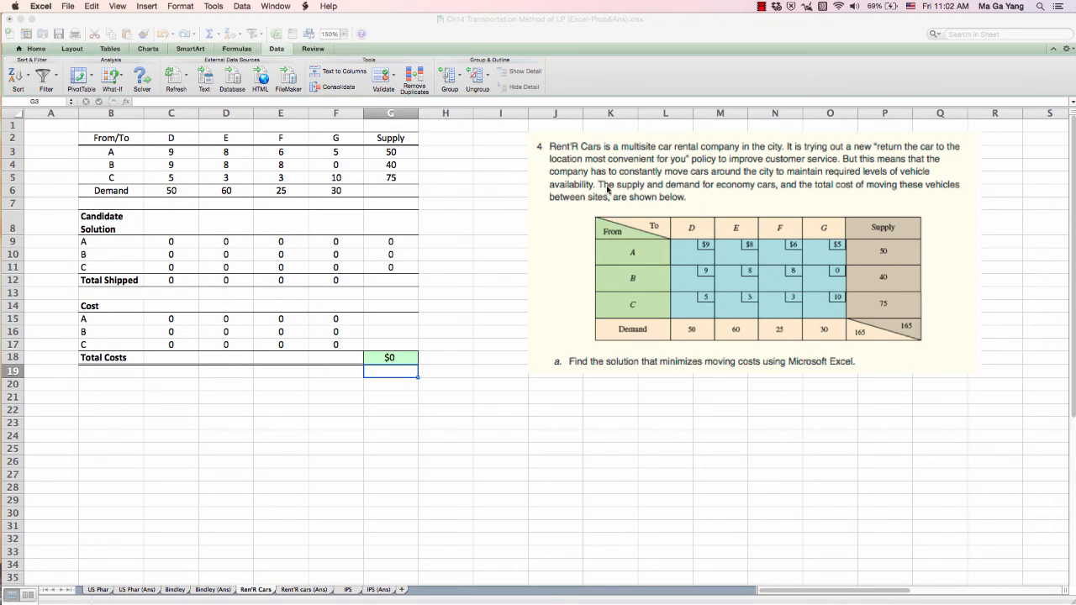
click(142, 75)
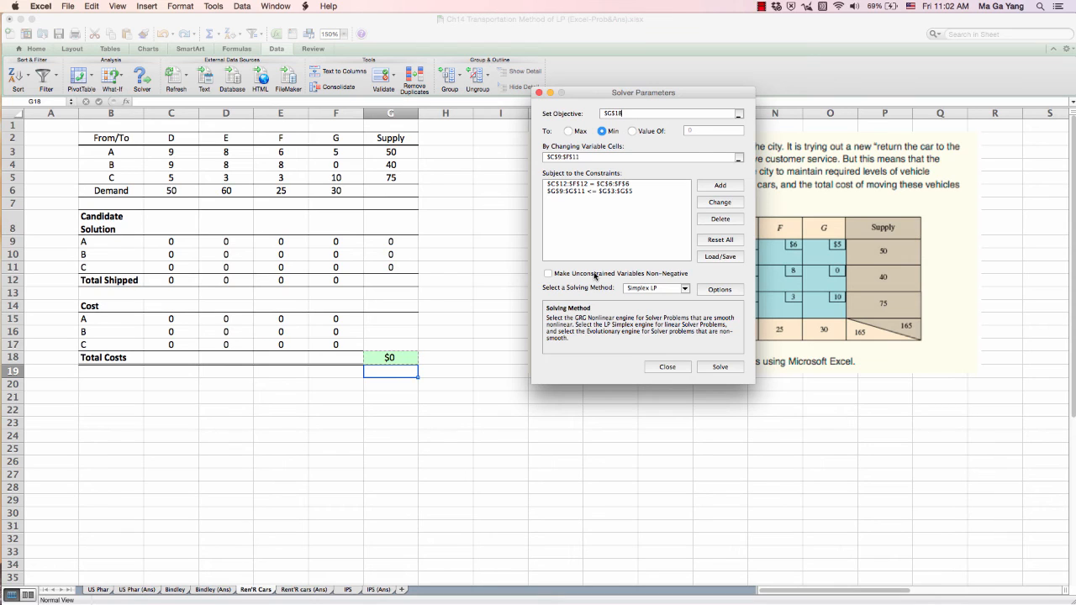
Step: Require unconstrained shipment variables to be non-negative, keeping Simplex LP
click(548, 272)
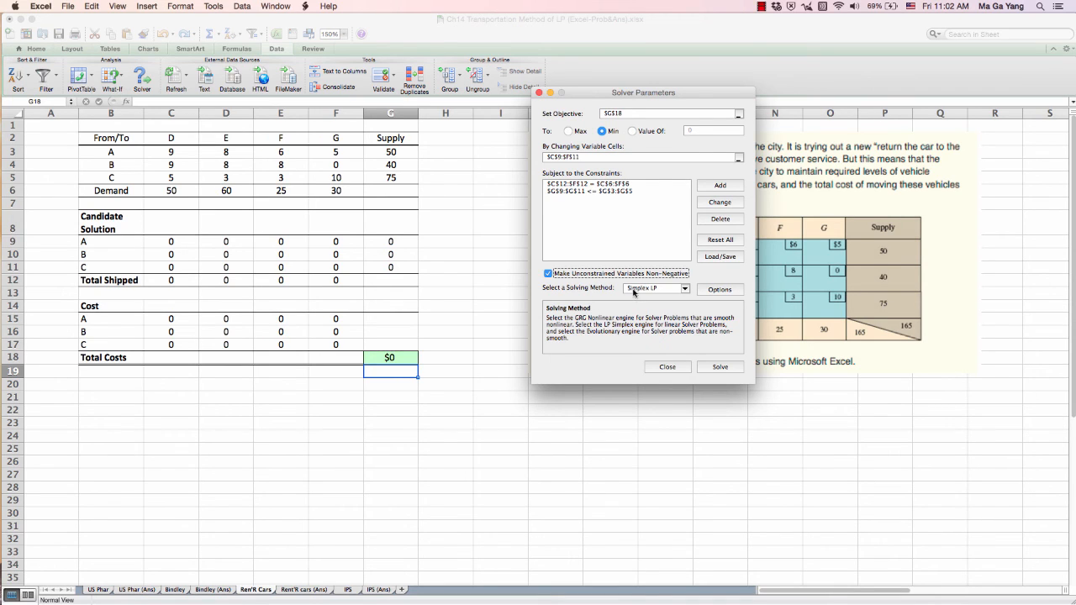
mouse_move(646, 294)
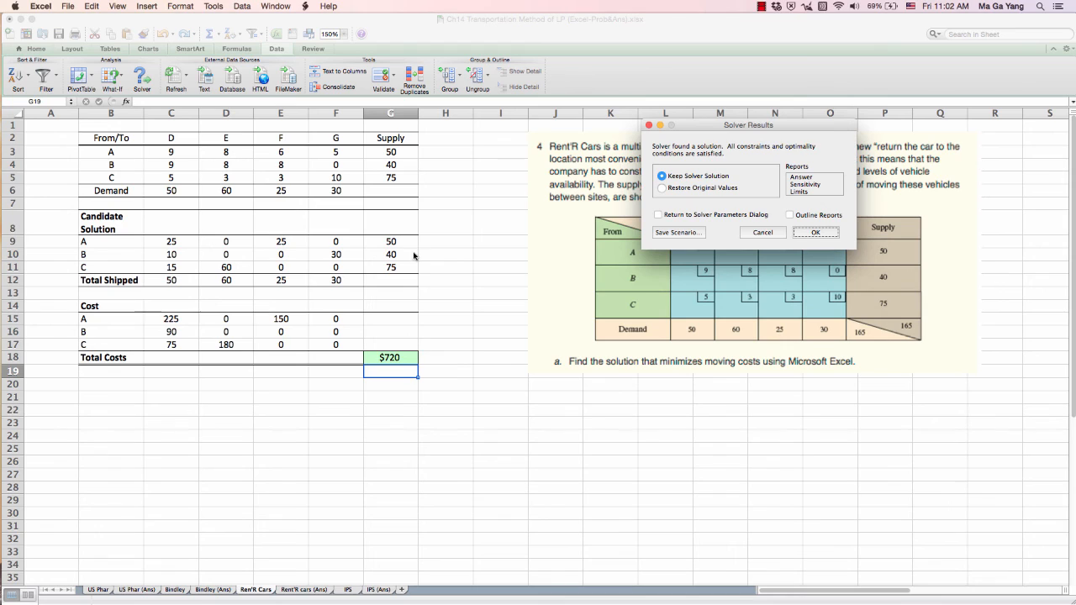
mouse_move(609, 296)
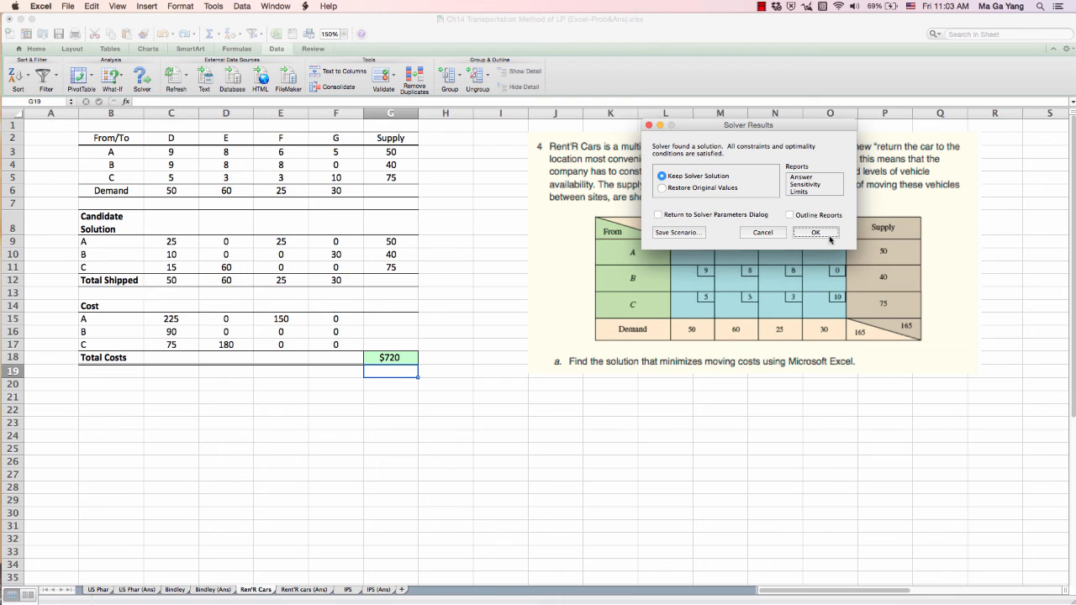
Step: Keep Solver's optimal solution, filling the shipments with Total Costs of $720
click(814, 232)
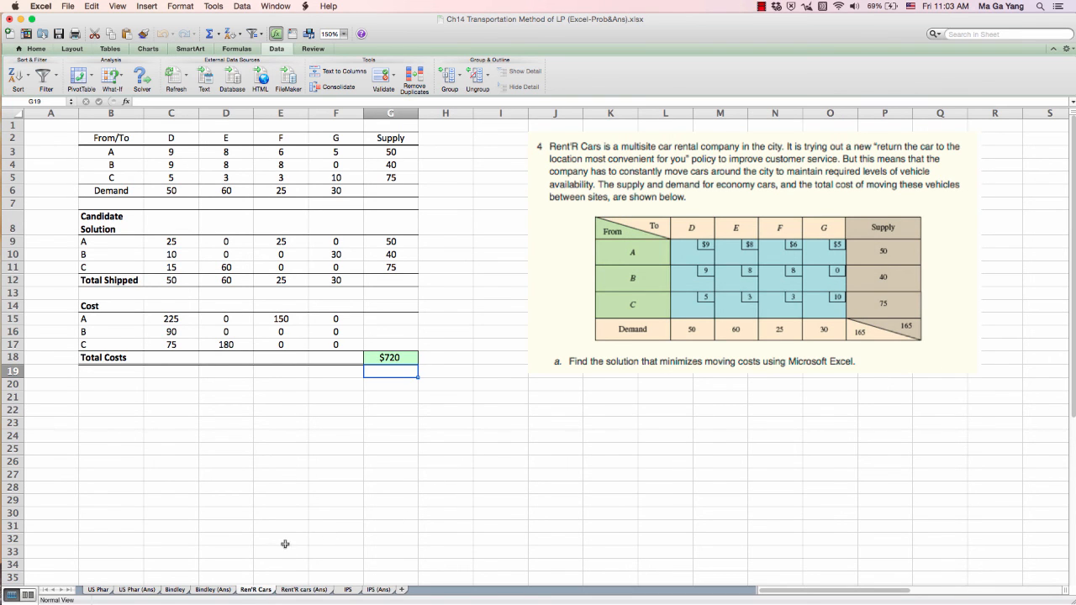
click(304, 588)
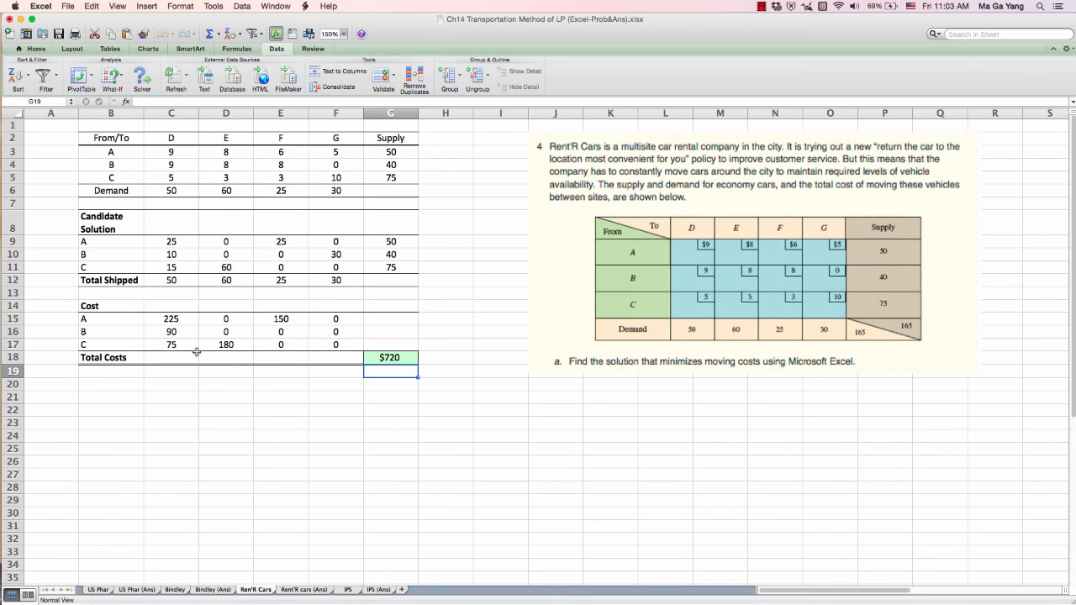
mouse_move(330, 449)
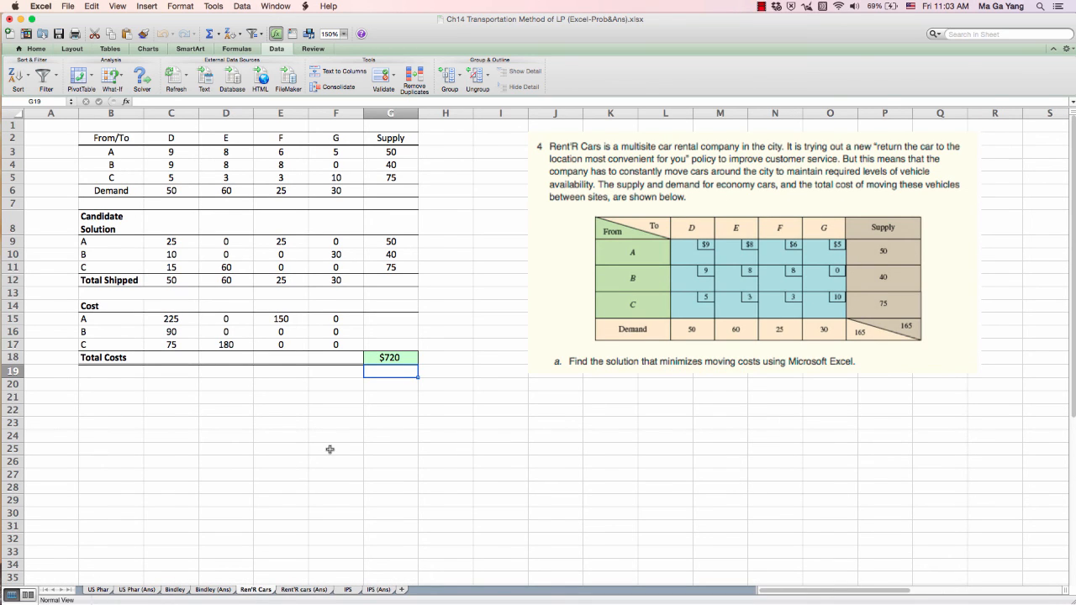
mouse_move(570, 229)
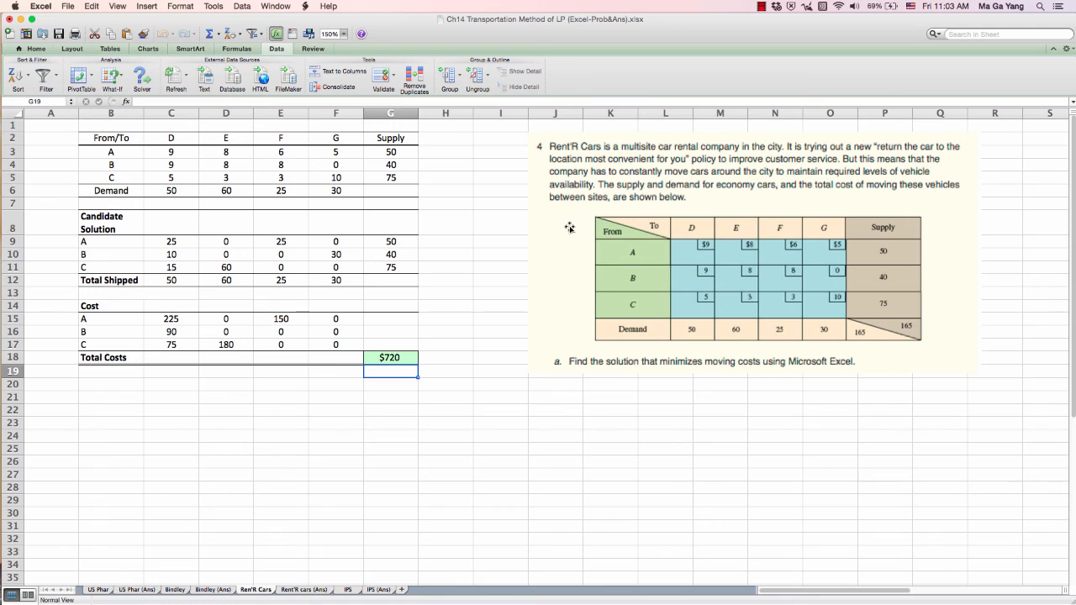